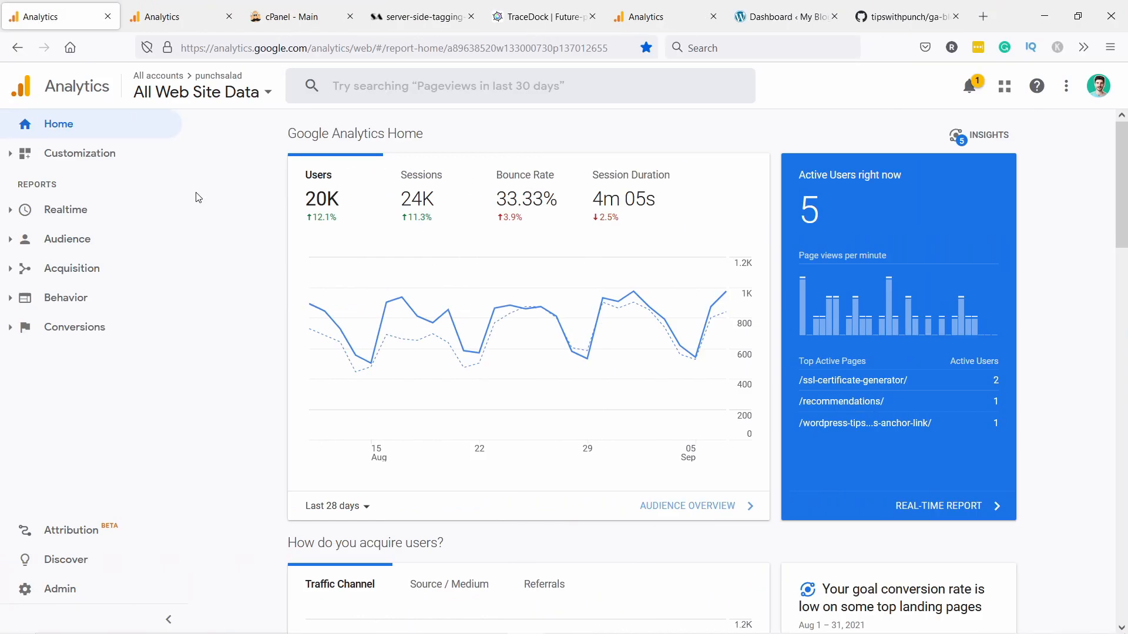
{"action": "mouse_move", "coordinate": [359, 227]}
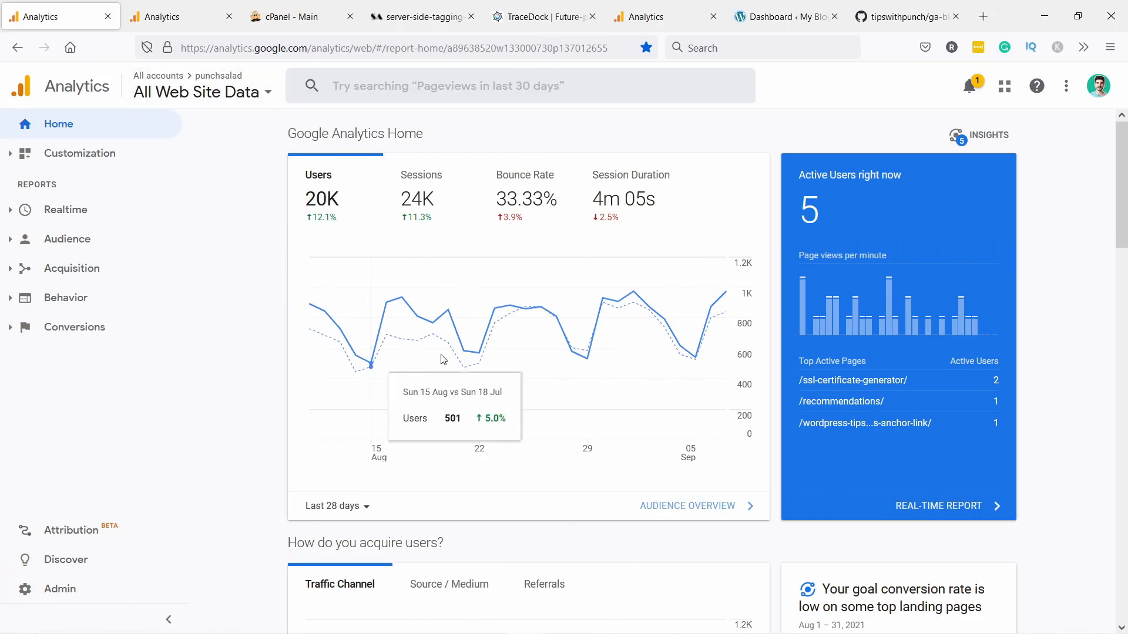
{"action": "mouse_move", "coordinate": [147, 47]}
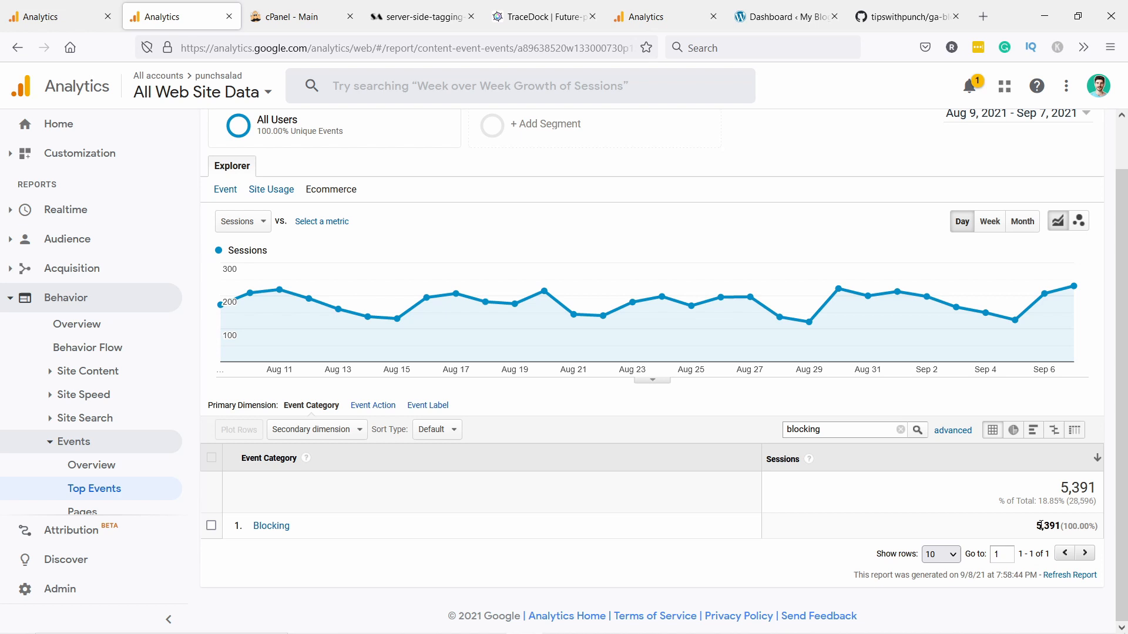
{"action": "mouse_move", "coordinate": [432, 375]}
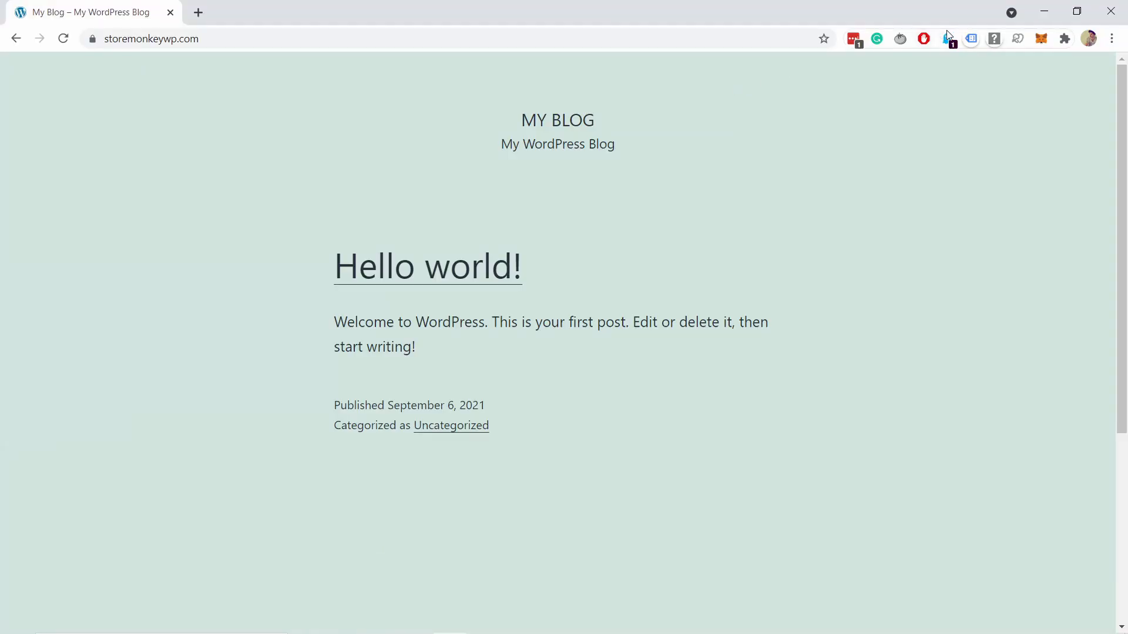
Step: Review Ghostery's blocked trackers on the blog, then open the Hello world! post
{"action": "left_click", "coordinate": [949, 38]}
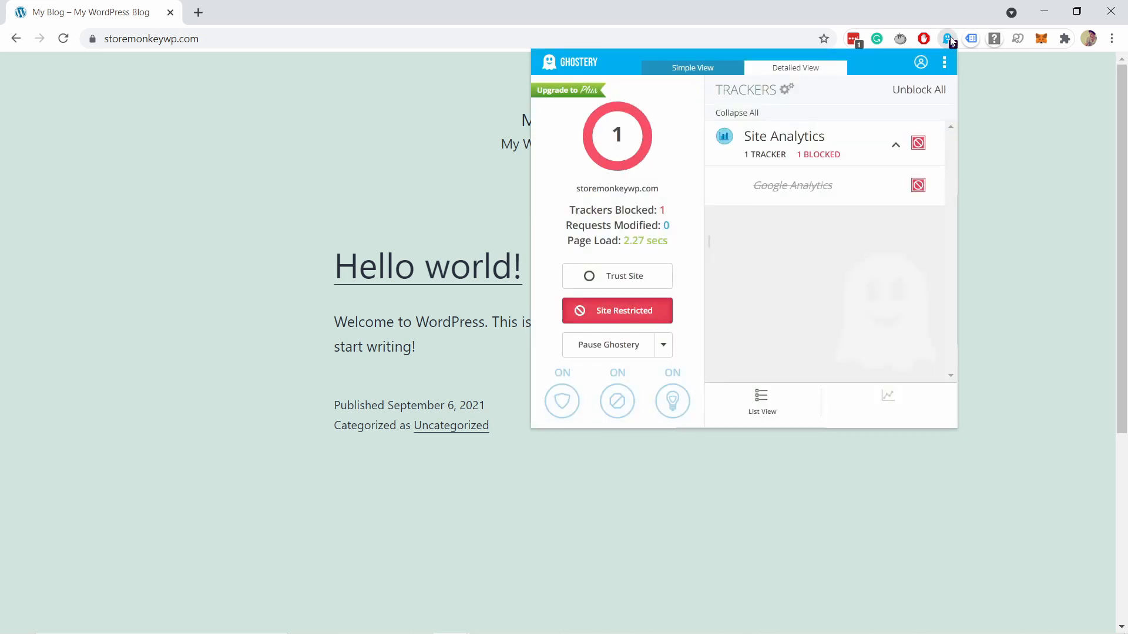
{"action": "mouse_move", "coordinate": [787, 150]}
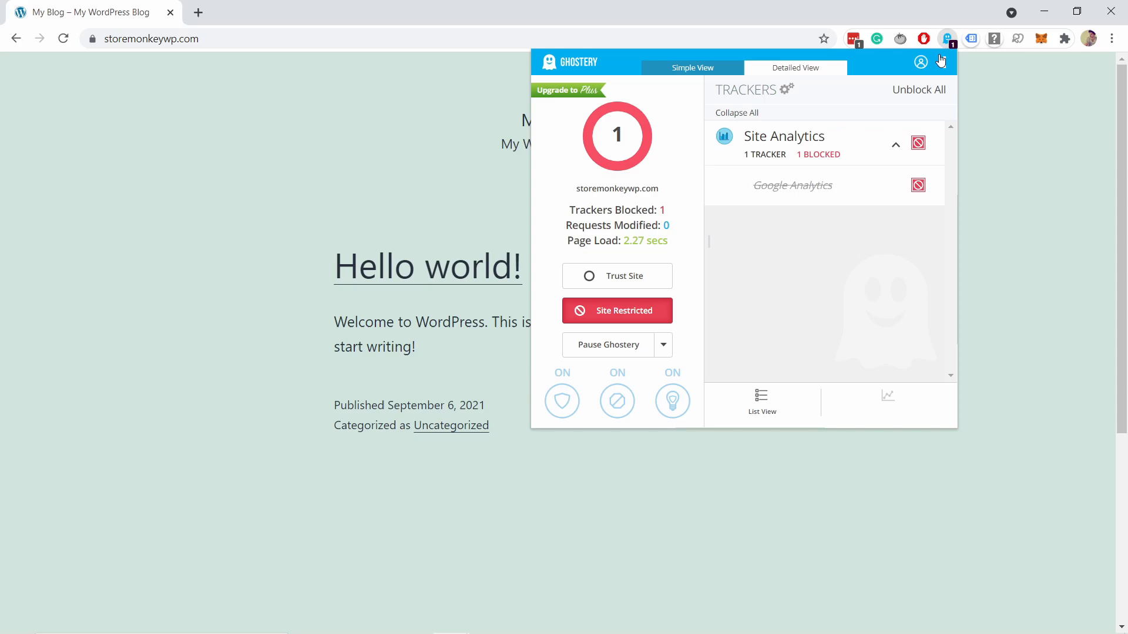
{"action": "left_click", "coordinate": [370, 193]}
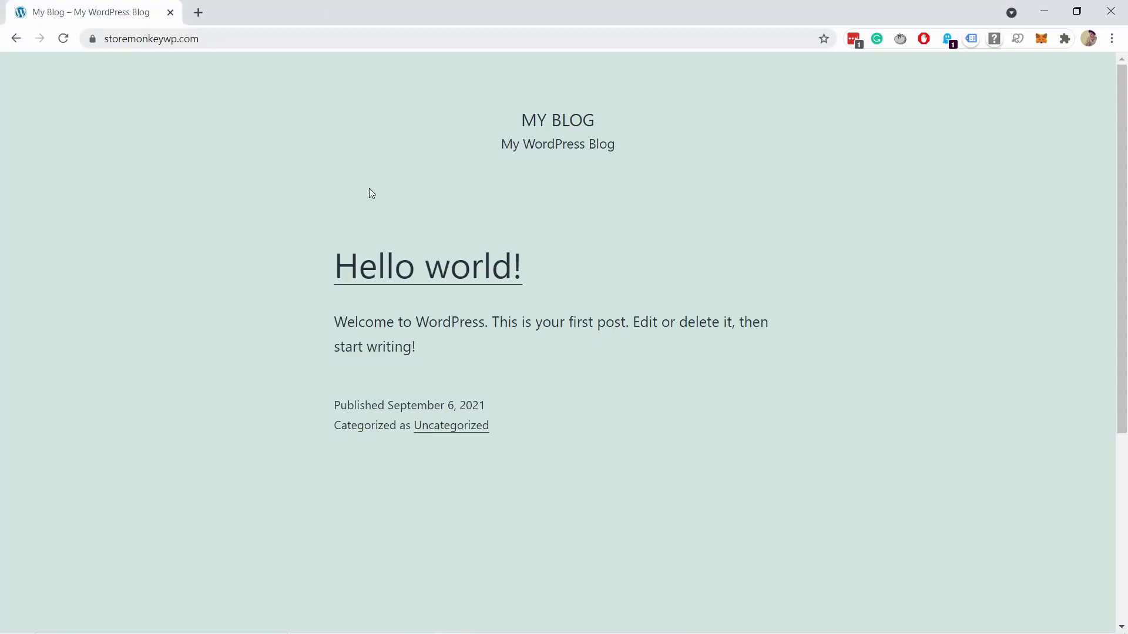
{"action": "left_click", "coordinate": [427, 267]}
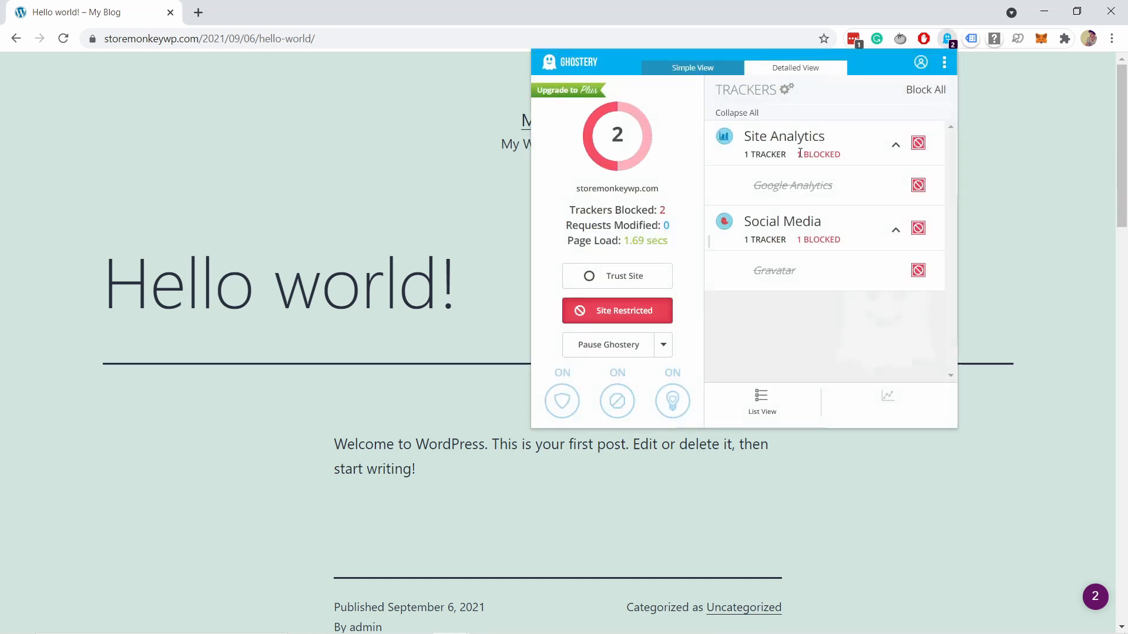
{"action": "mouse_move", "coordinate": [804, 211]}
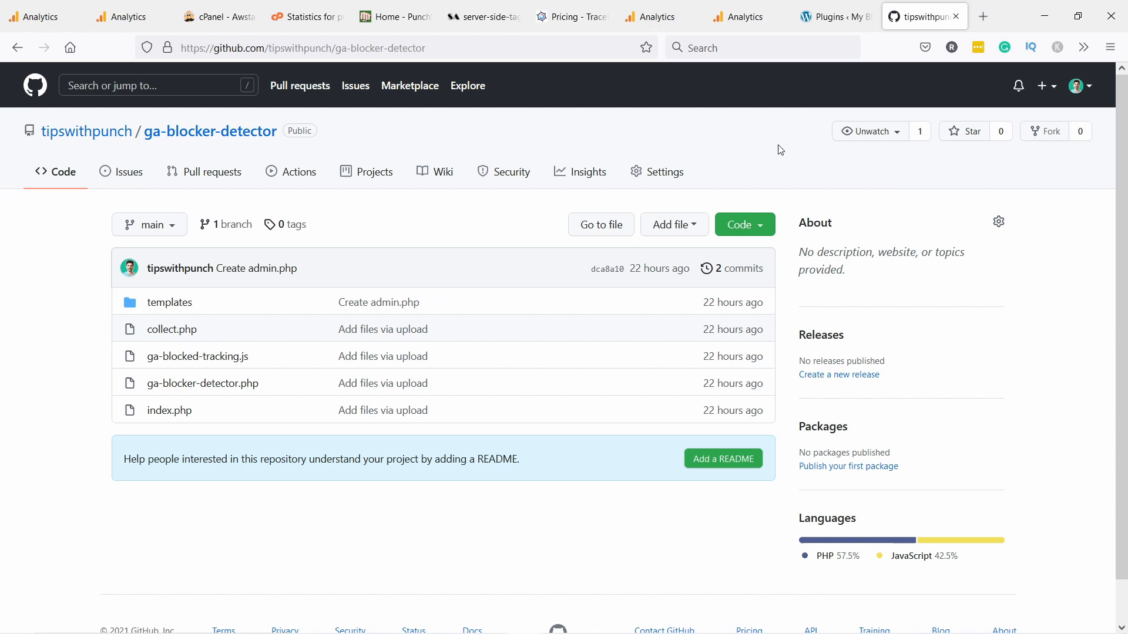
{"action": "mouse_move", "coordinate": [453, 117]}
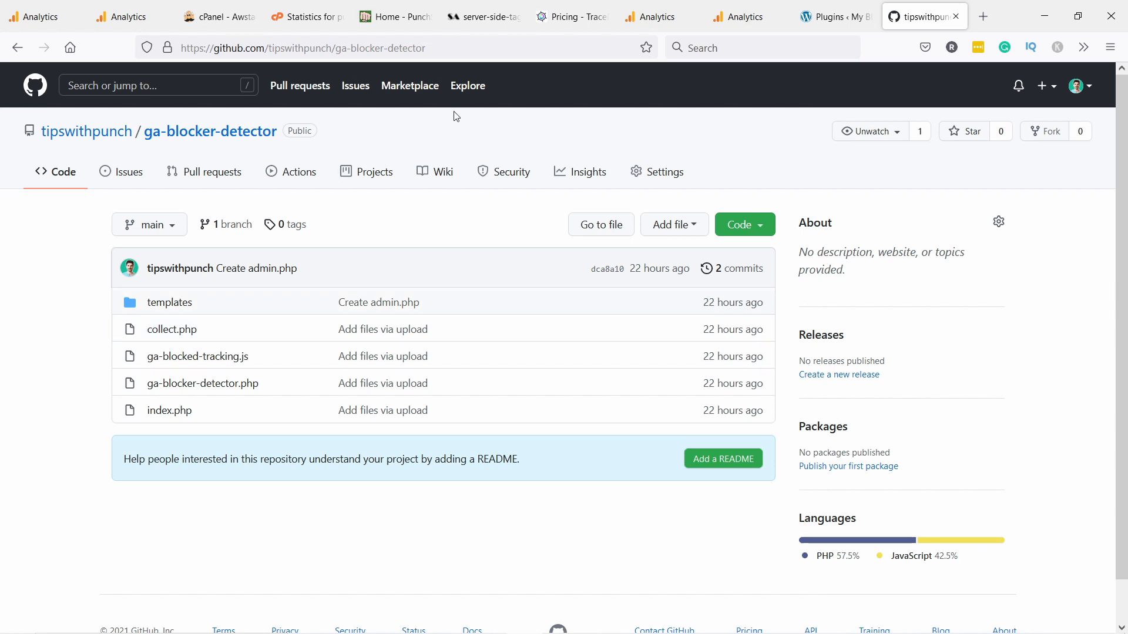
{"action": "mouse_move", "coordinate": [382, 158]}
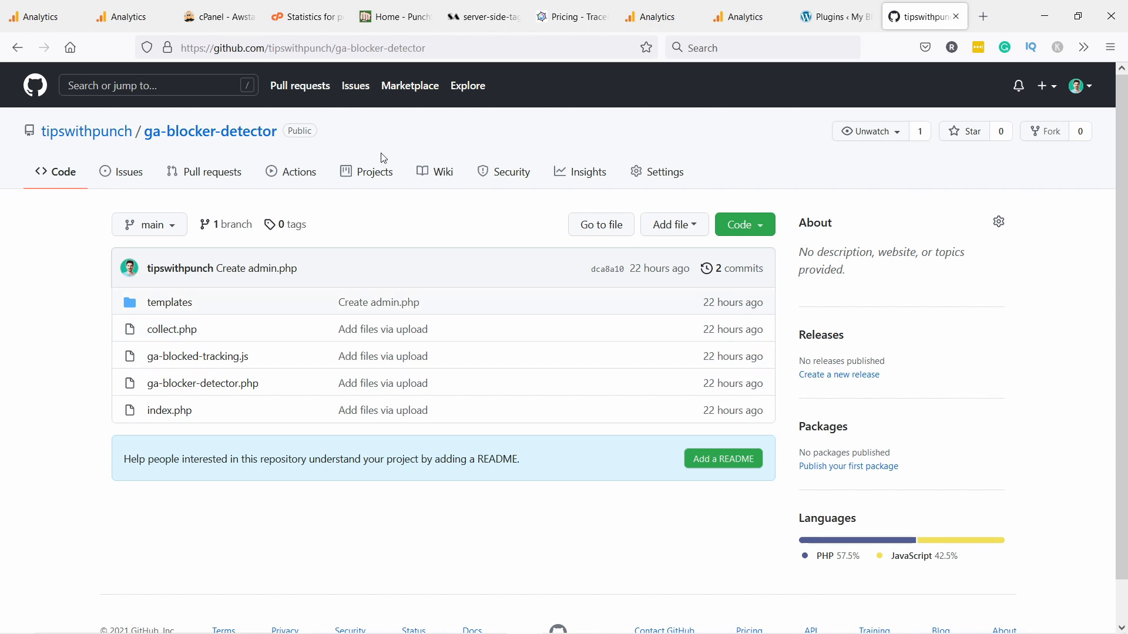
Step: Save the ga-blocker-detector repository ZIP from GitHub and switch back to the WordPress Dashboard tab
{"action": "left_click", "coordinate": [745, 225]}
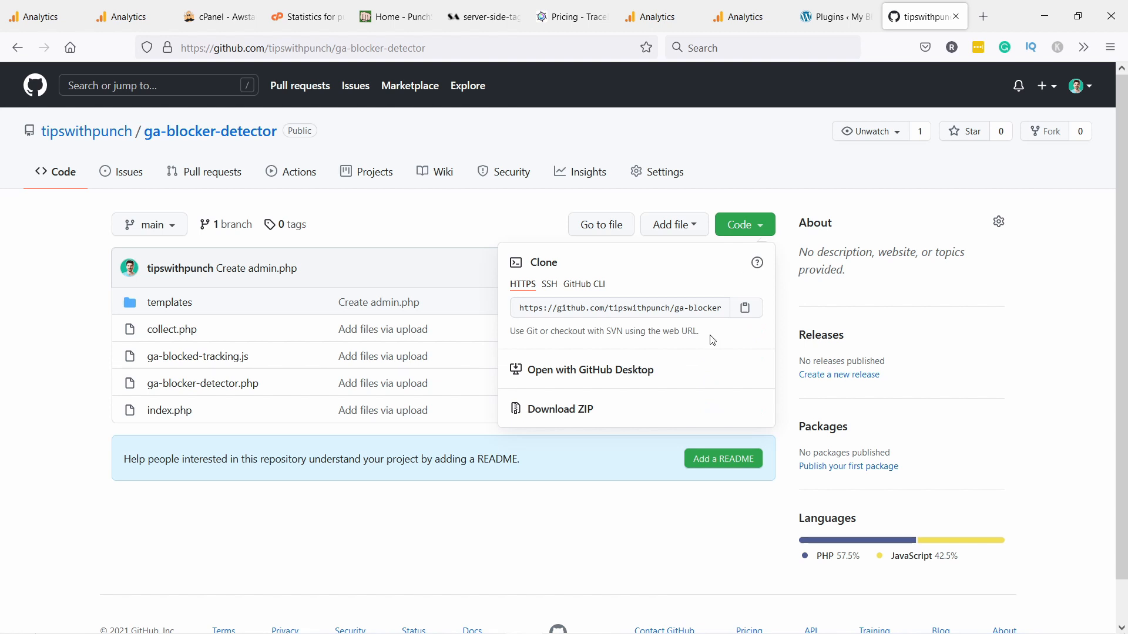
{"action": "left_click", "coordinate": [560, 409]}
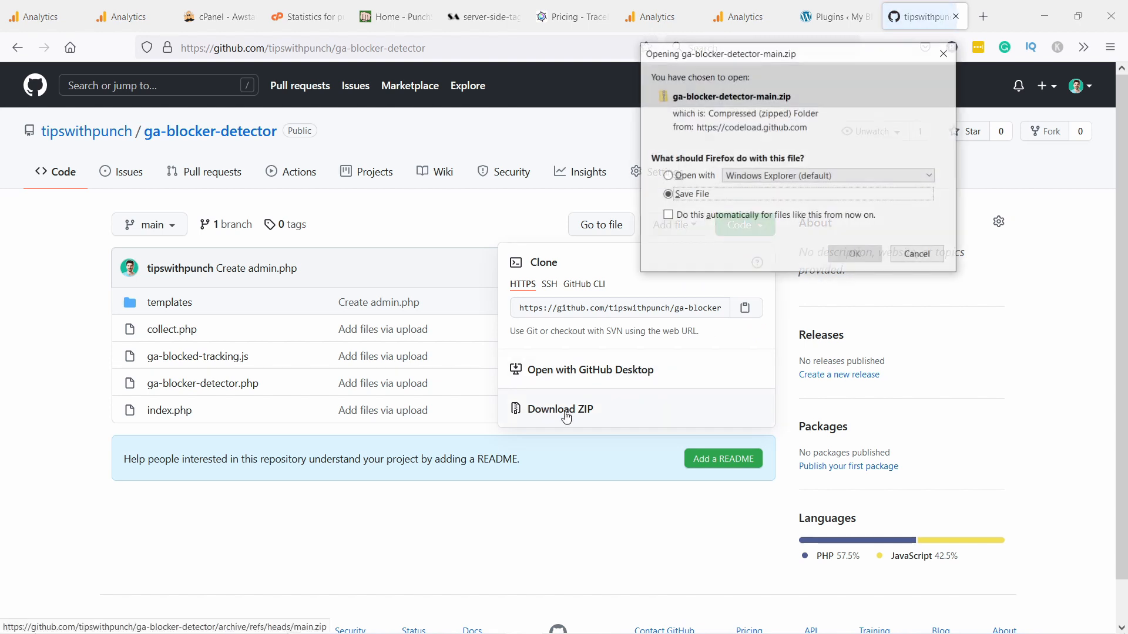
{"action": "left_click", "coordinate": [916, 253]}
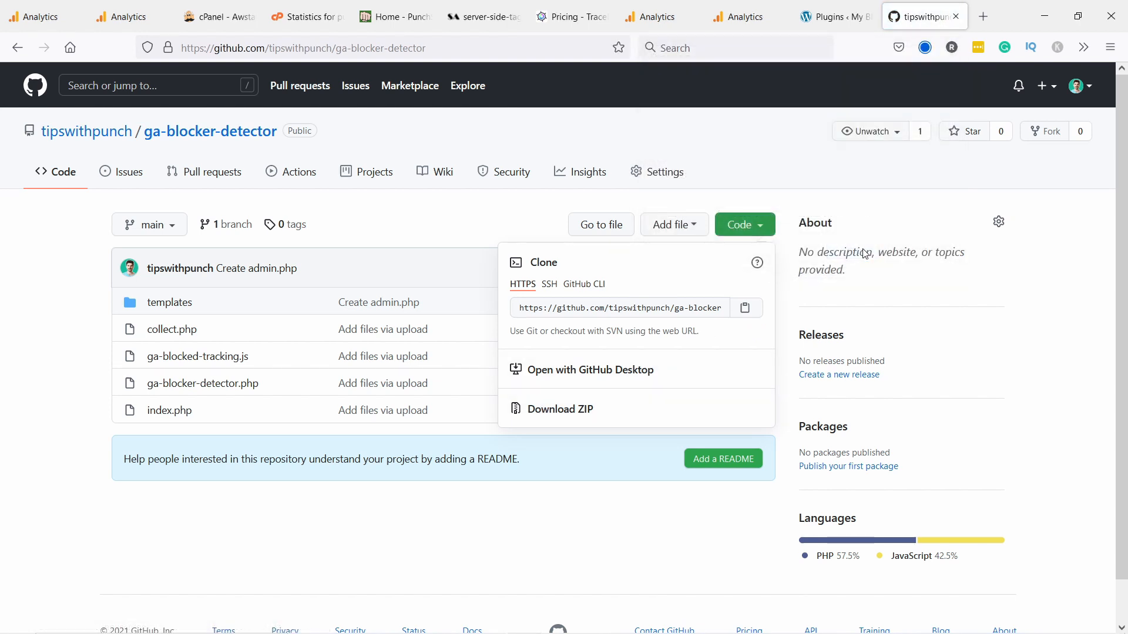
{"action": "left_click", "coordinate": [833, 16]}
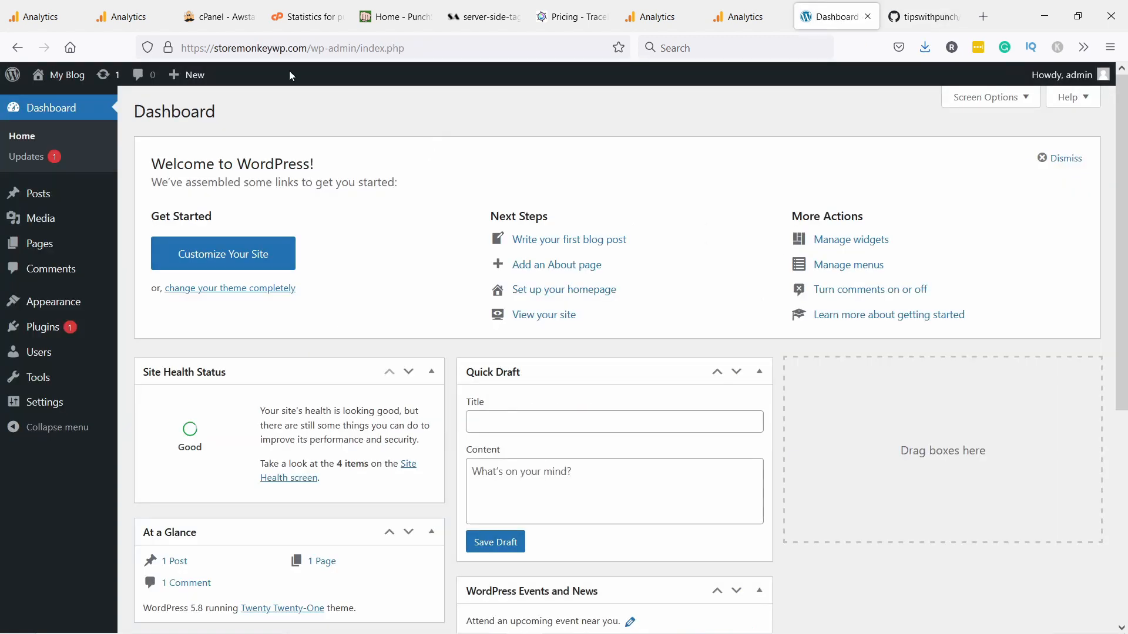
{"action": "mouse_move", "coordinate": [41, 327]}
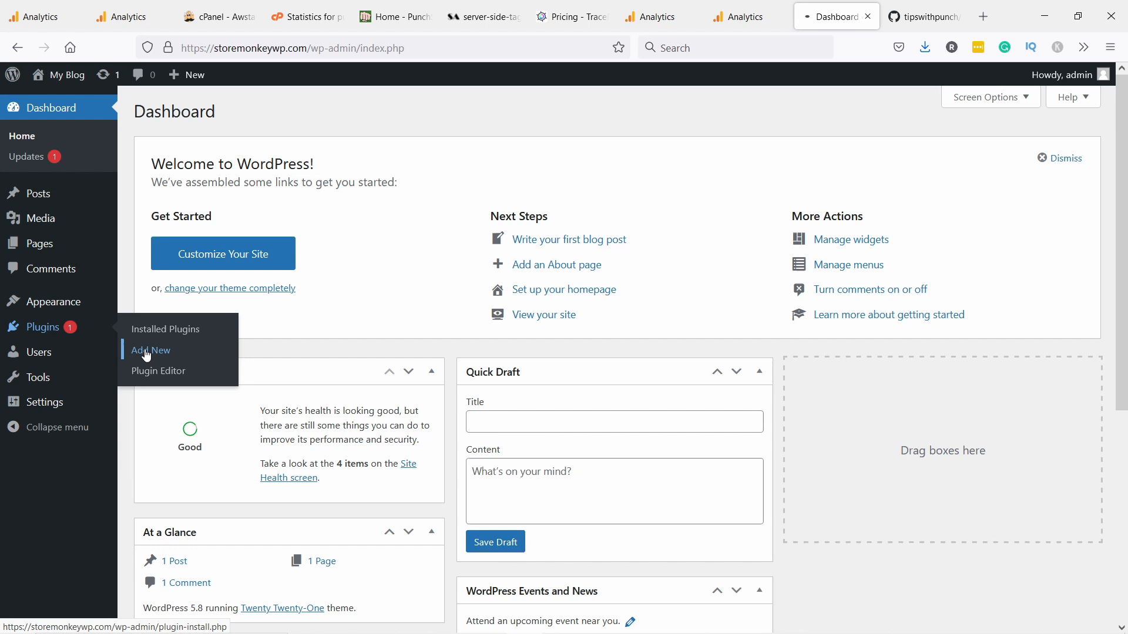
Step: Upload ga-blocker-detector-main.zip under Plugins > Add New, install it, and activate it
{"action": "left_click", "coordinate": [149, 351]}
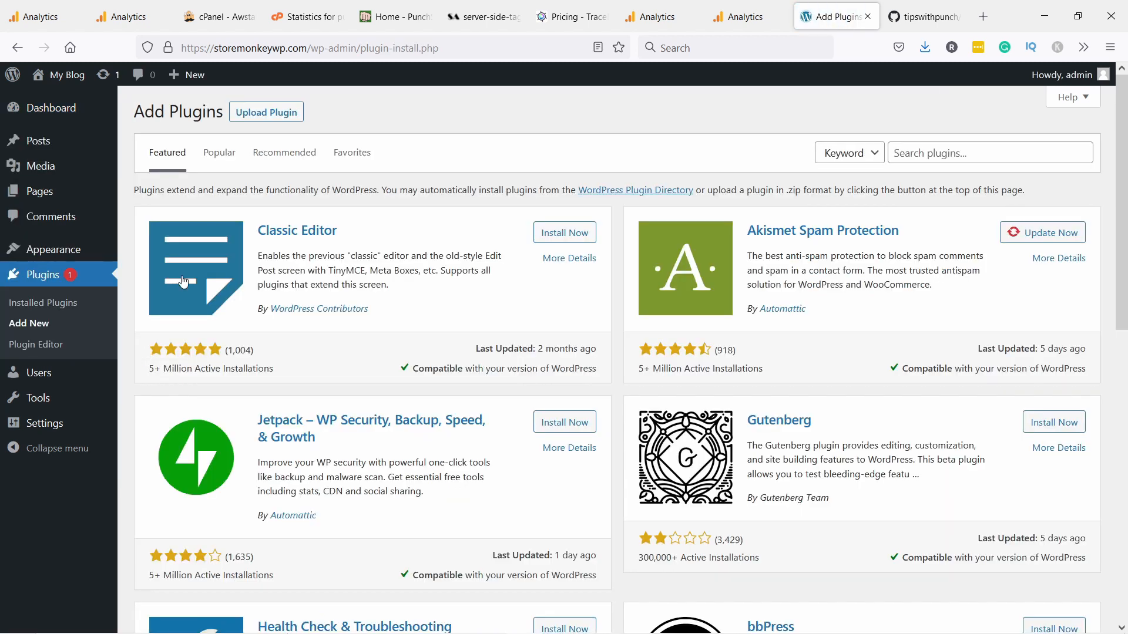
{"action": "left_click", "coordinate": [265, 112]}
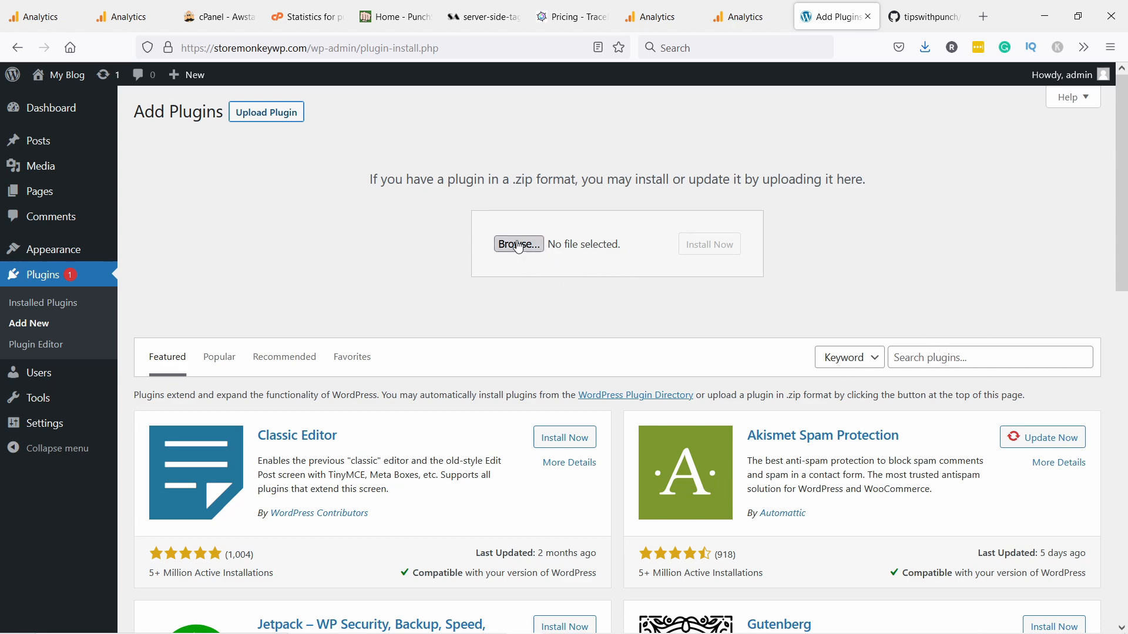
{"action": "left_click", "coordinate": [517, 244]}
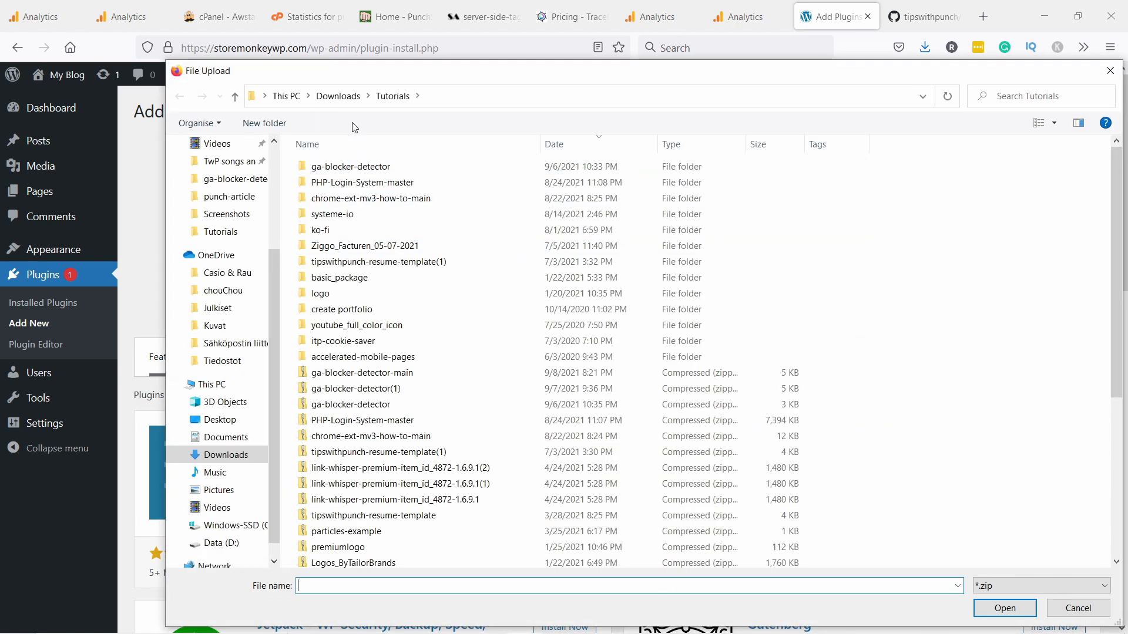
{"action": "left_click", "coordinate": [362, 373]}
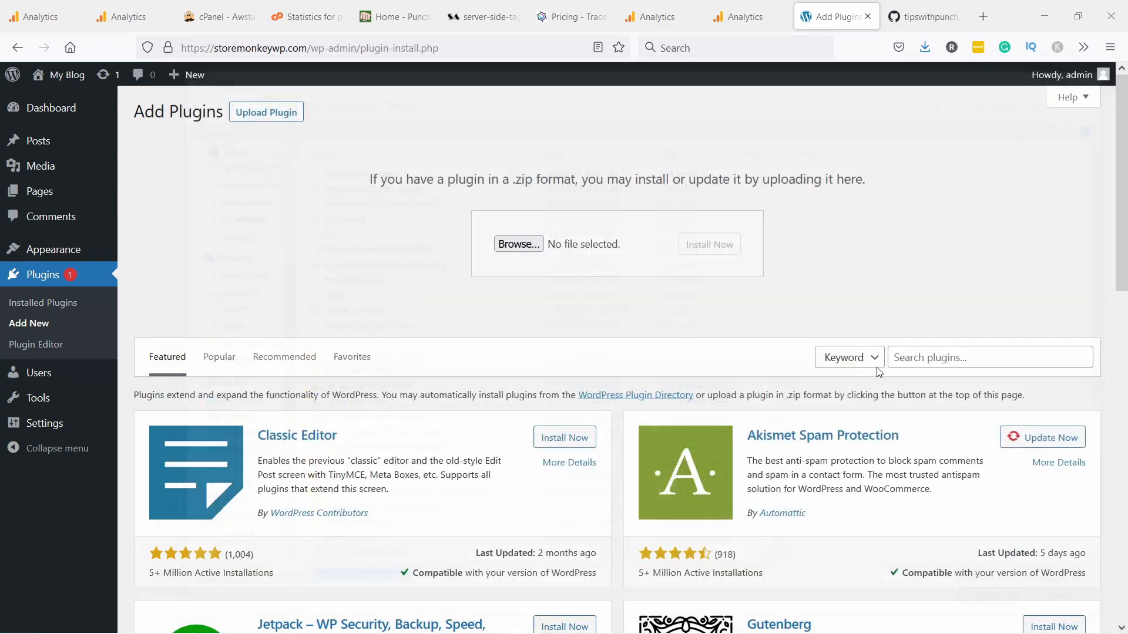
{"action": "left_click", "coordinate": [519, 244]}
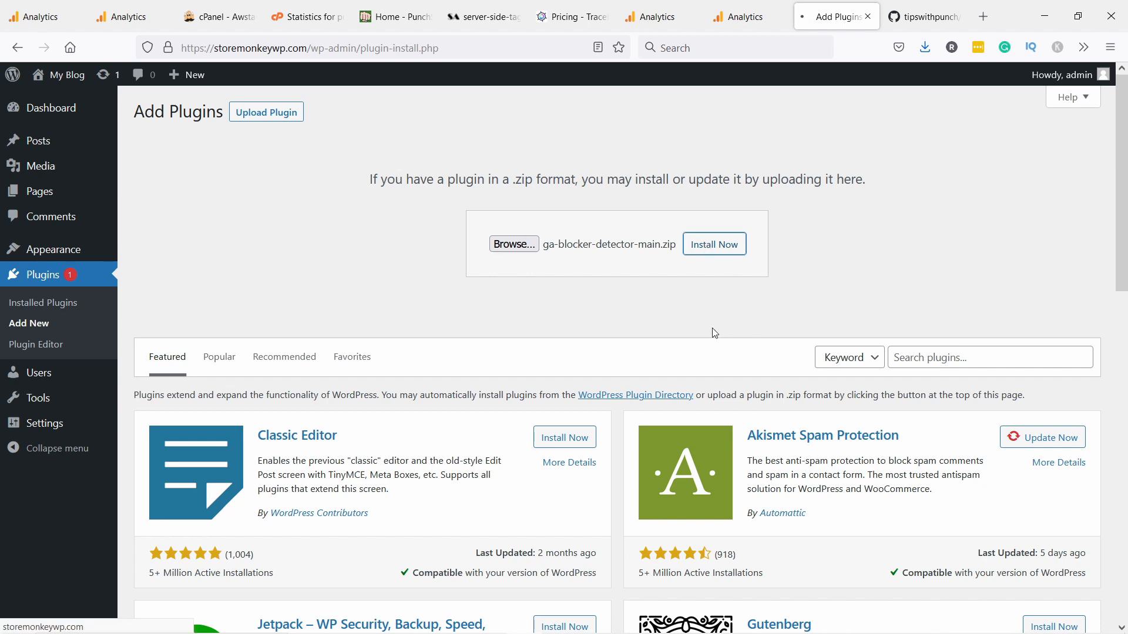
{"action": "left_click", "coordinate": [713, 243]}
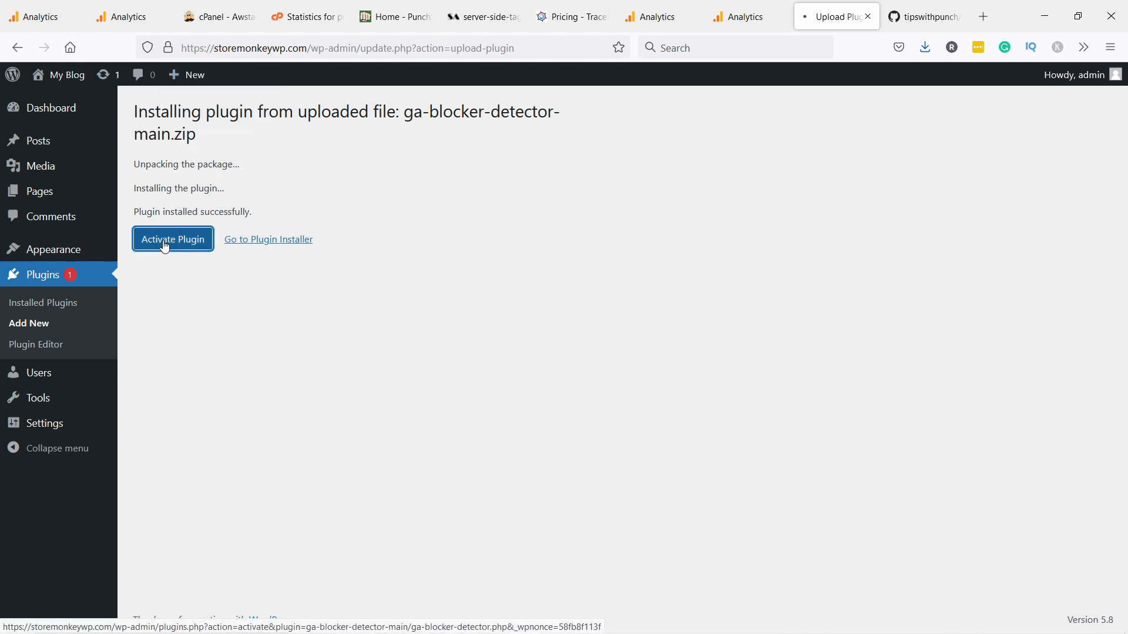
{"action": "left_click", "coordinate": [172, 239]}
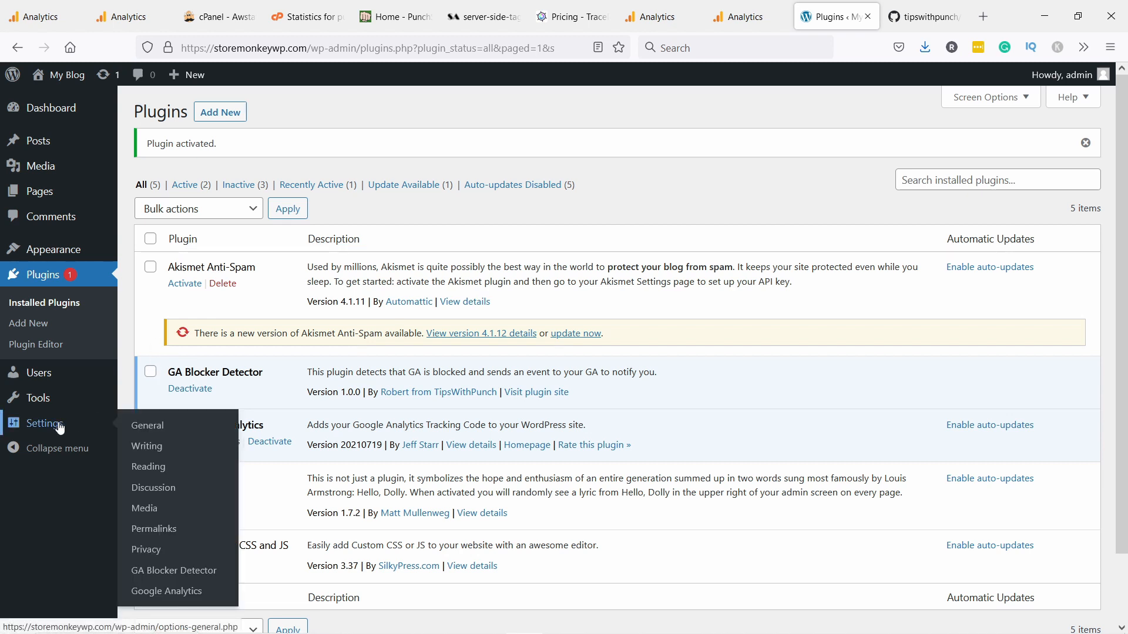
Step: Open Settings > GA Blocker Detector and select the Google Analytics ID field's contents
{"action": "left_click", "coordinate": [173, 570]}
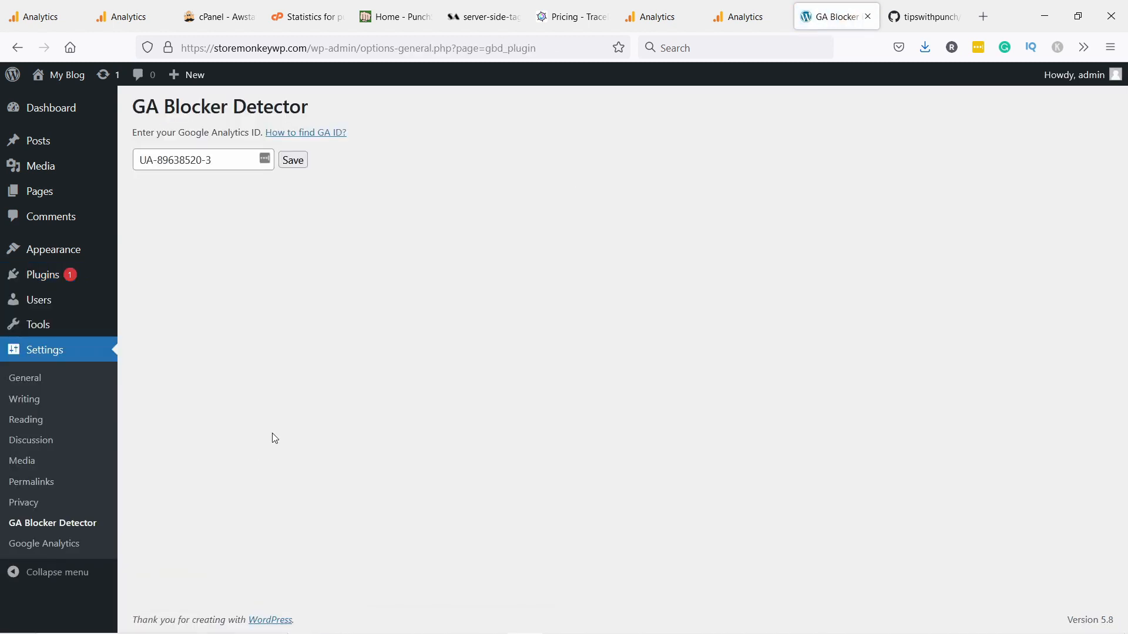
{"action": "triple_click", "coordinate": [201, 159]}
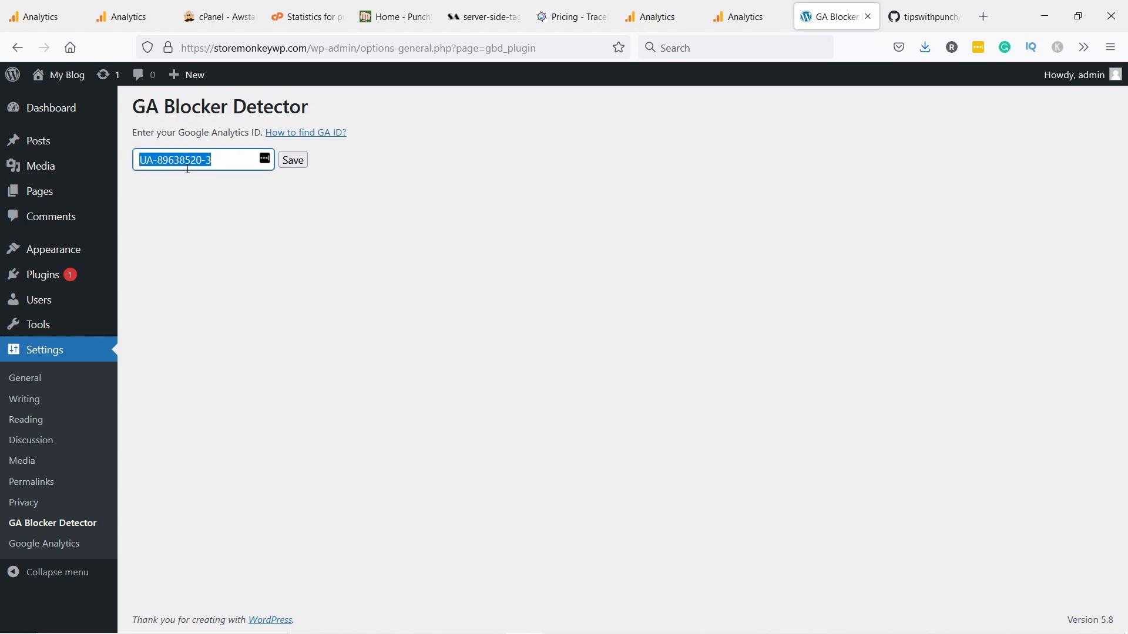
{"action": "mouse_move", "coordinate": [748, 16]}
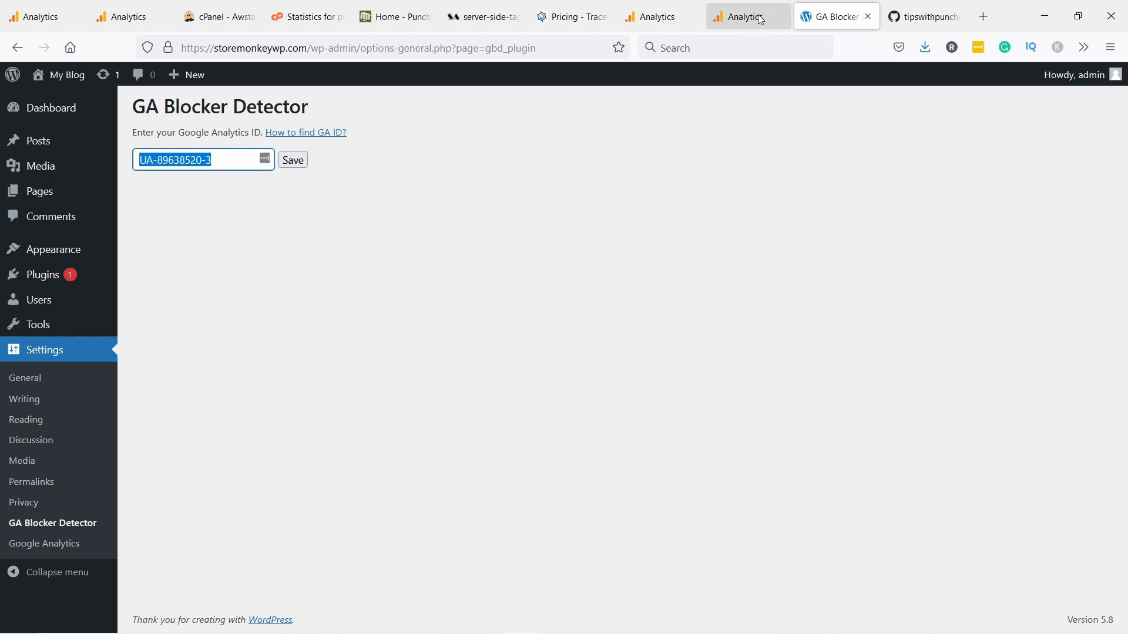
{"action": "left_click", "coordinate": [744, 17]}
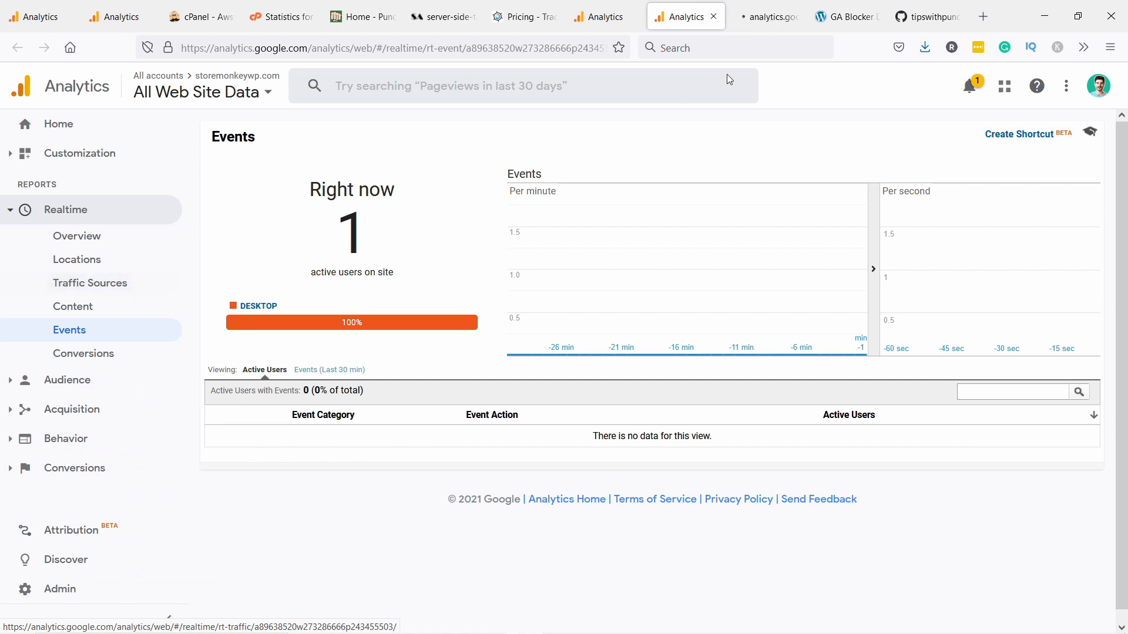
{"action": "left_click", "coordinate": [60, 589]}
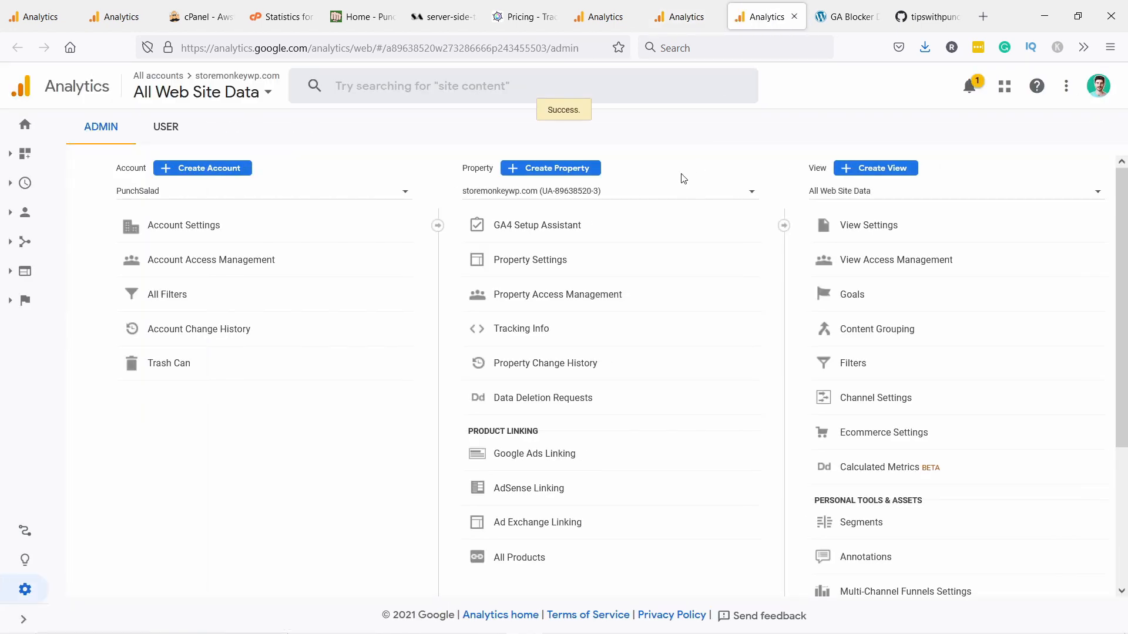
{"action": "left_click", "coordinate": [530, 260]}
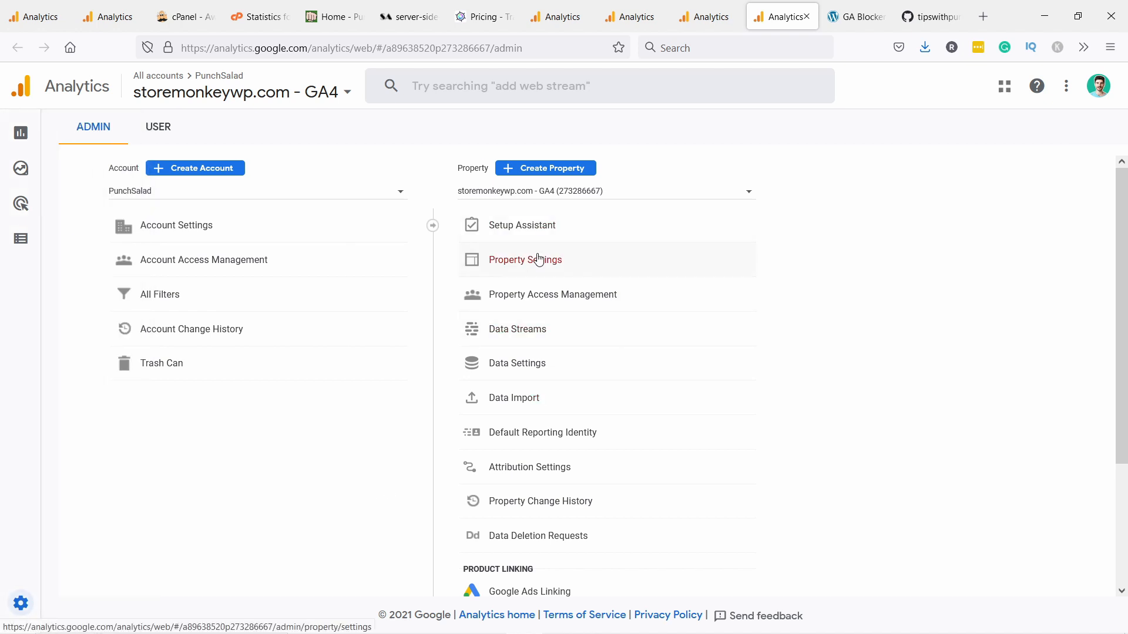
{"action": "left_click", "coordinate": [525, 259]}
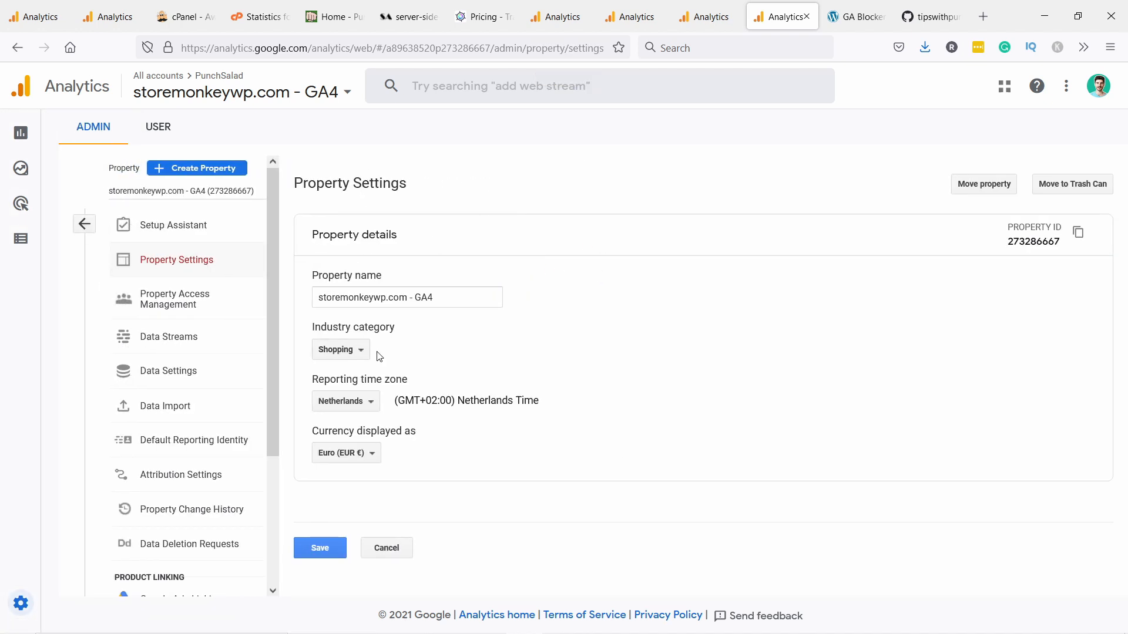
{"action": "scroll", "scroll_direction": "down", "scroll_amount": 3}
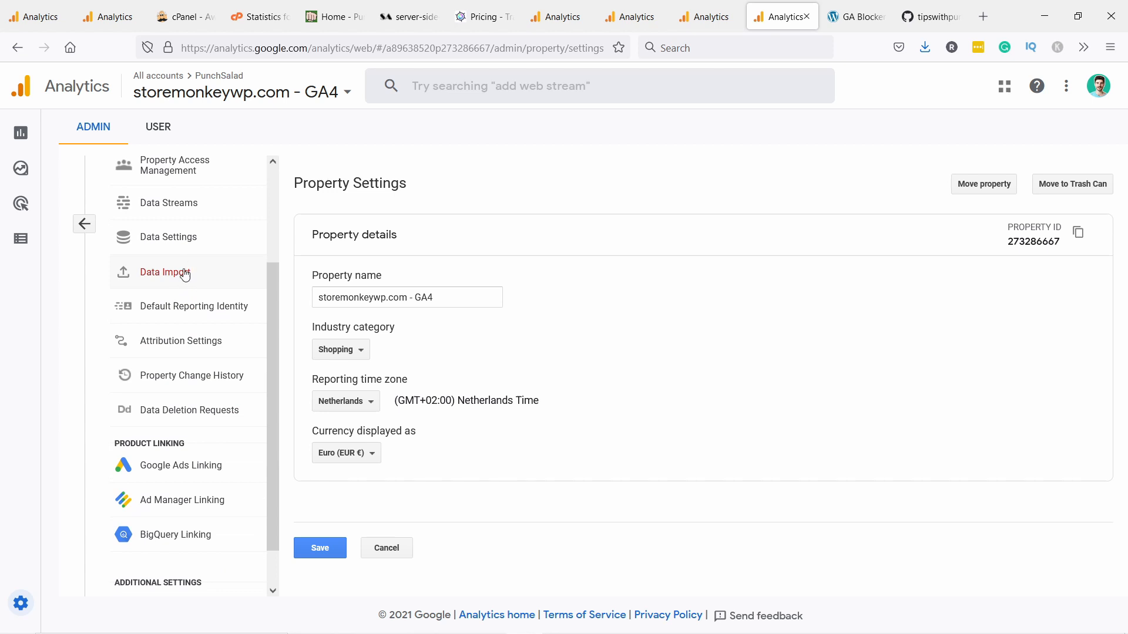
{"action": "left_click", "coordinate": [169, 202]}
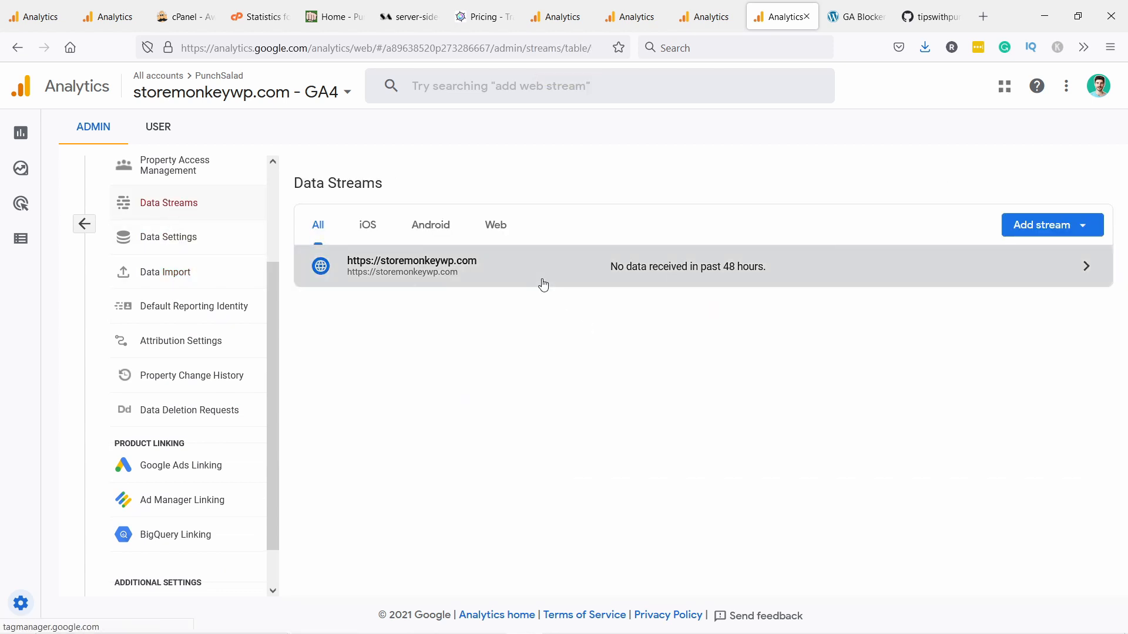
{"action": "left_click", "coordinate": [543, 266]}
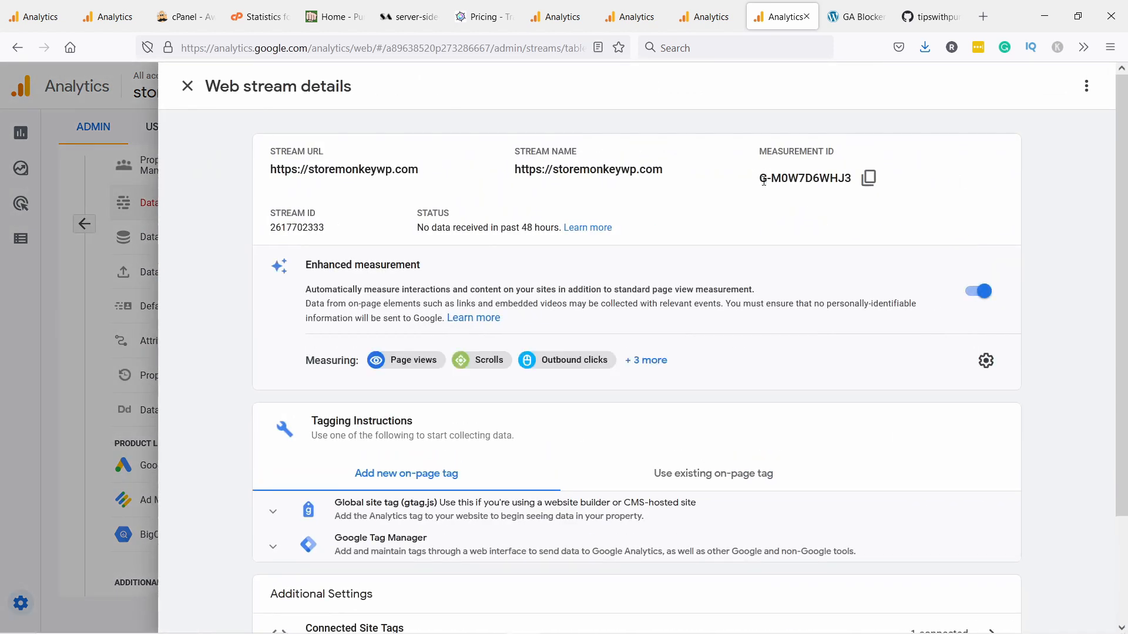
{"action": "left_click", "coordinate": [855, 16]}
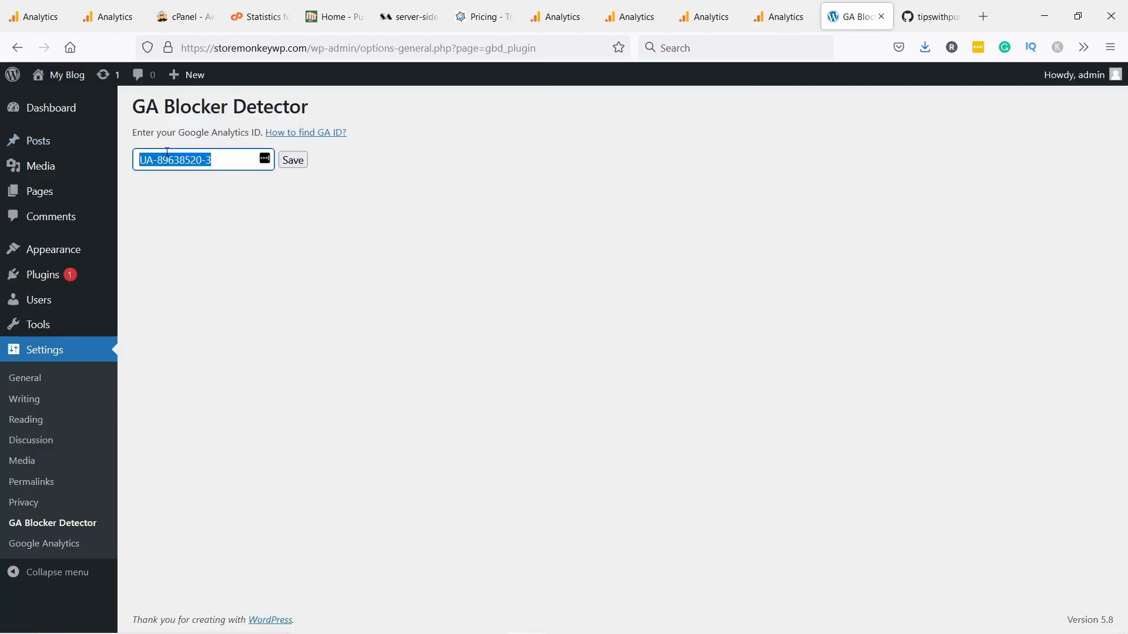
Step: Enter UA-89638520-3 as the GA Blocker Detector Google Analytics ID and save
{"action": "type", "text": "x"}
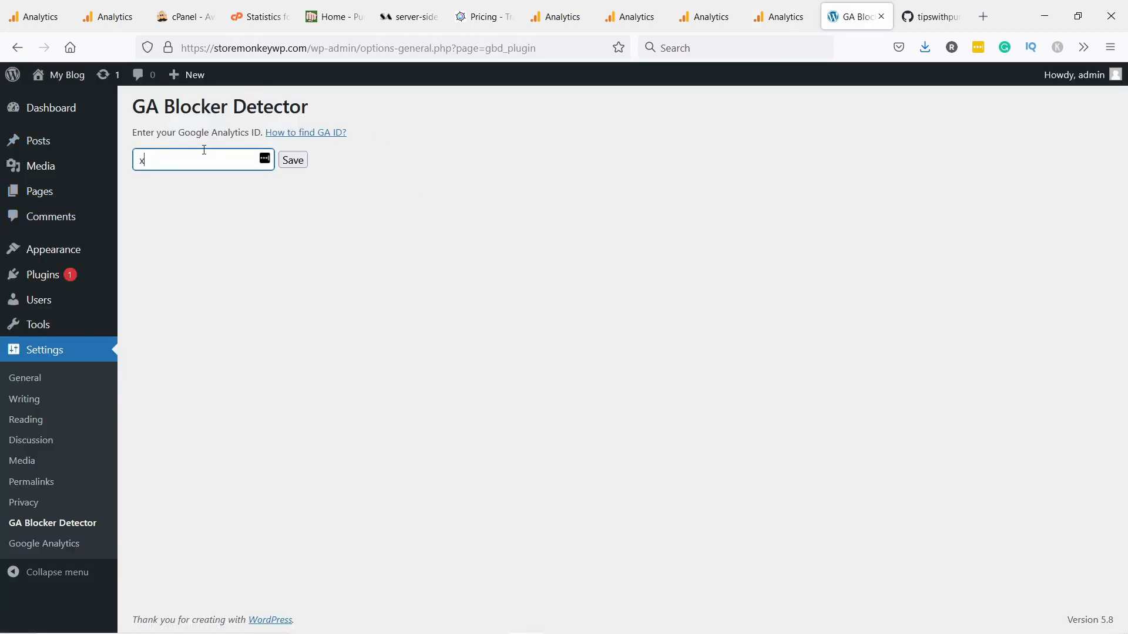
{"action": "type", "text": "UA-1087634-1"}
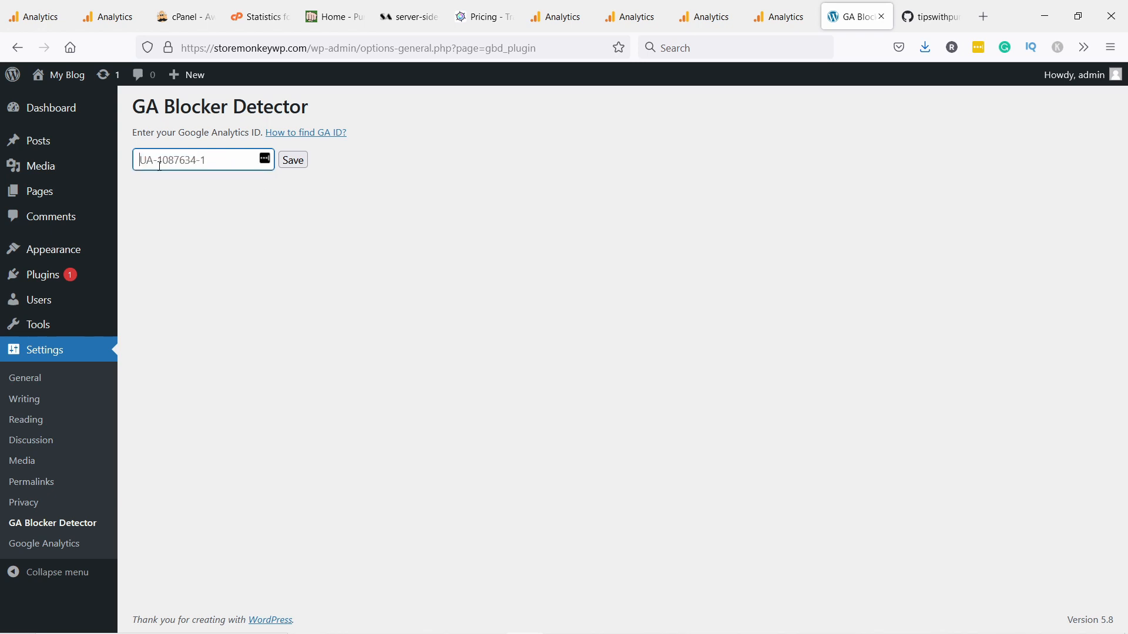
{"action": "type", "text": "UA-89638520-3"}
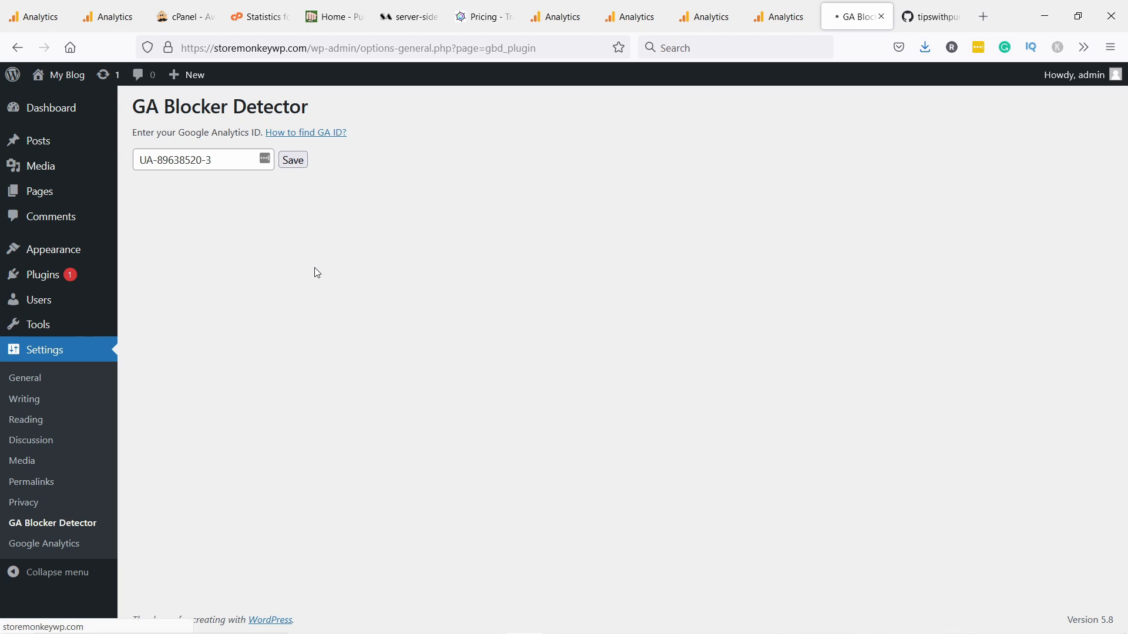
{"action": "left_click", "coordinate": [292, 160]}
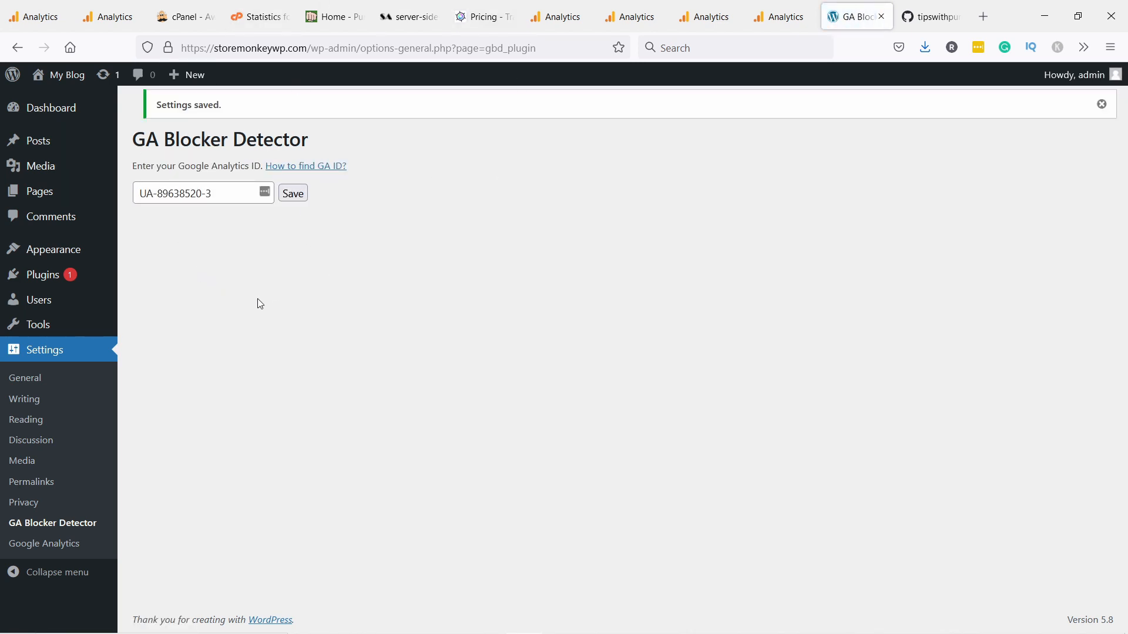
{"action": "mouse_move", "coordinate": [438, 301]}
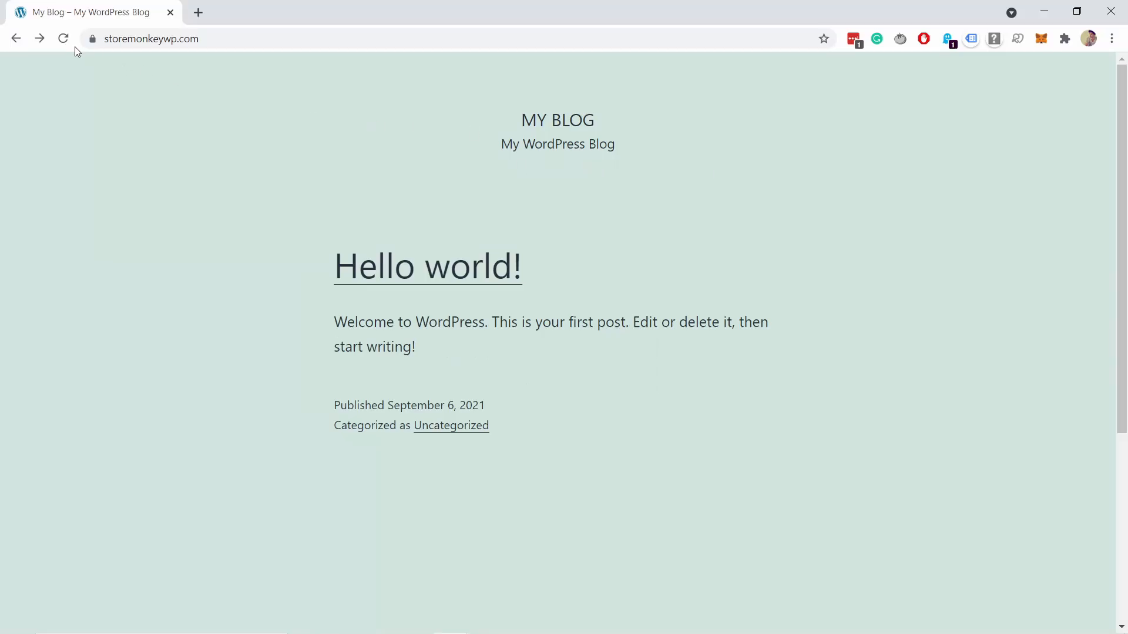
{"action": "left_click", "coordinate": [63, 39]}
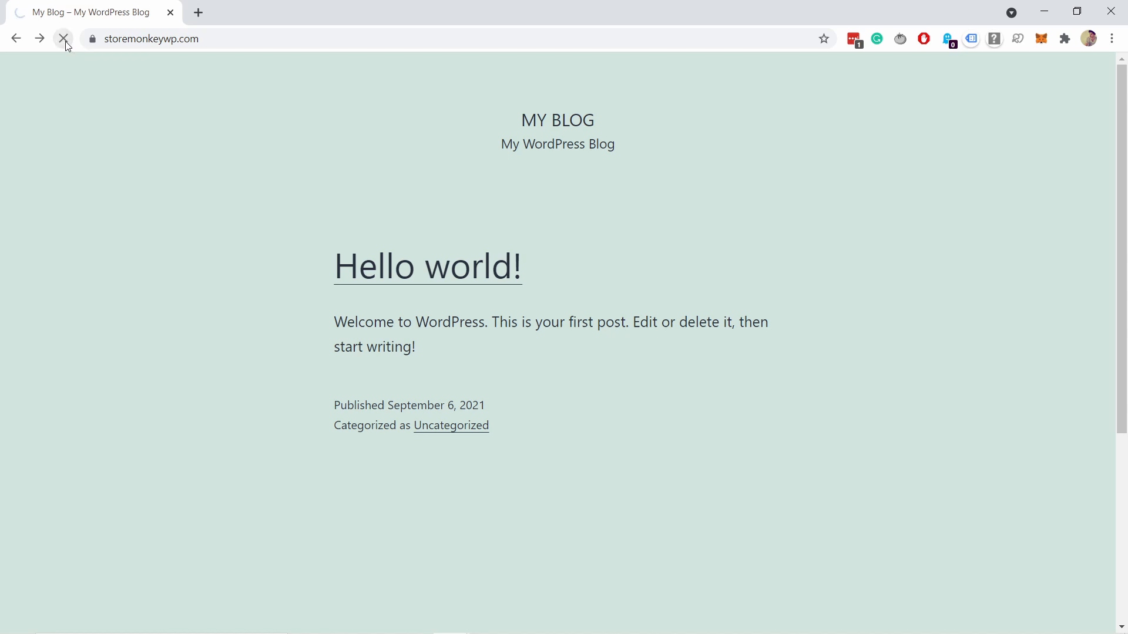
{"action": "left_click", "coordinate": [64, 38]}
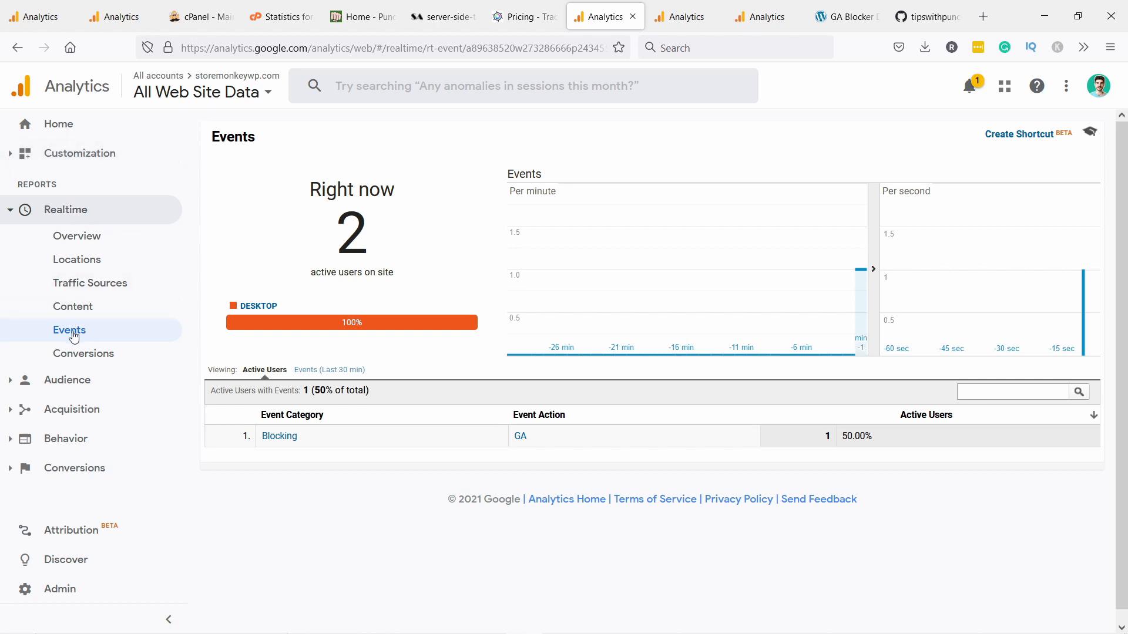
{"action": "mouse_move", "coordinate": [279, 436]}
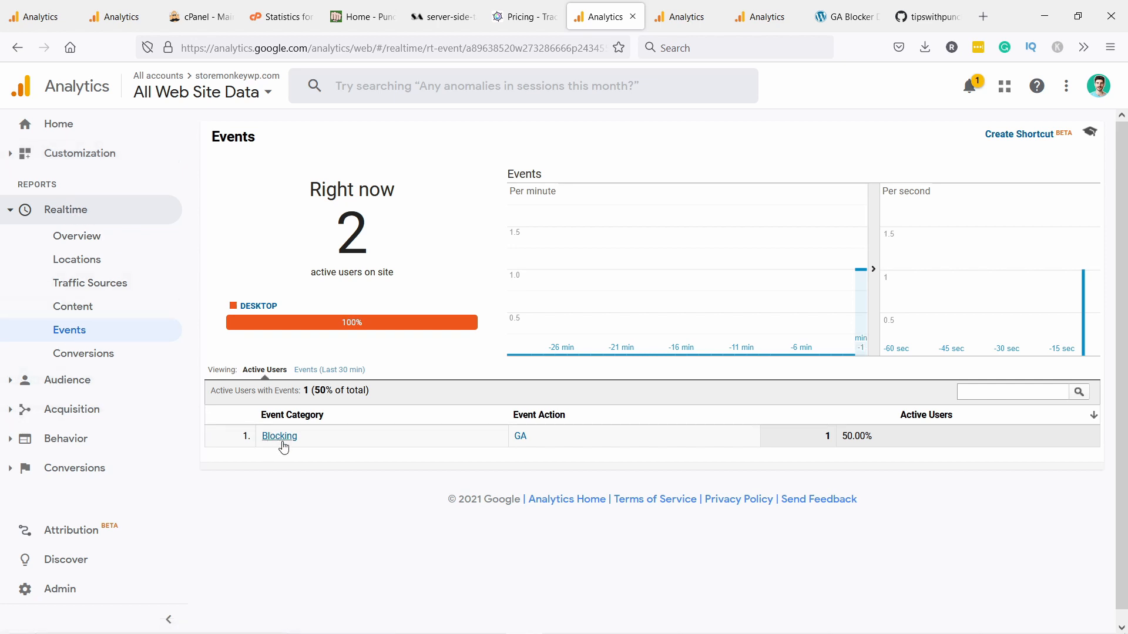
{"action": "mouse_move", "coordinate": [309, 445]}
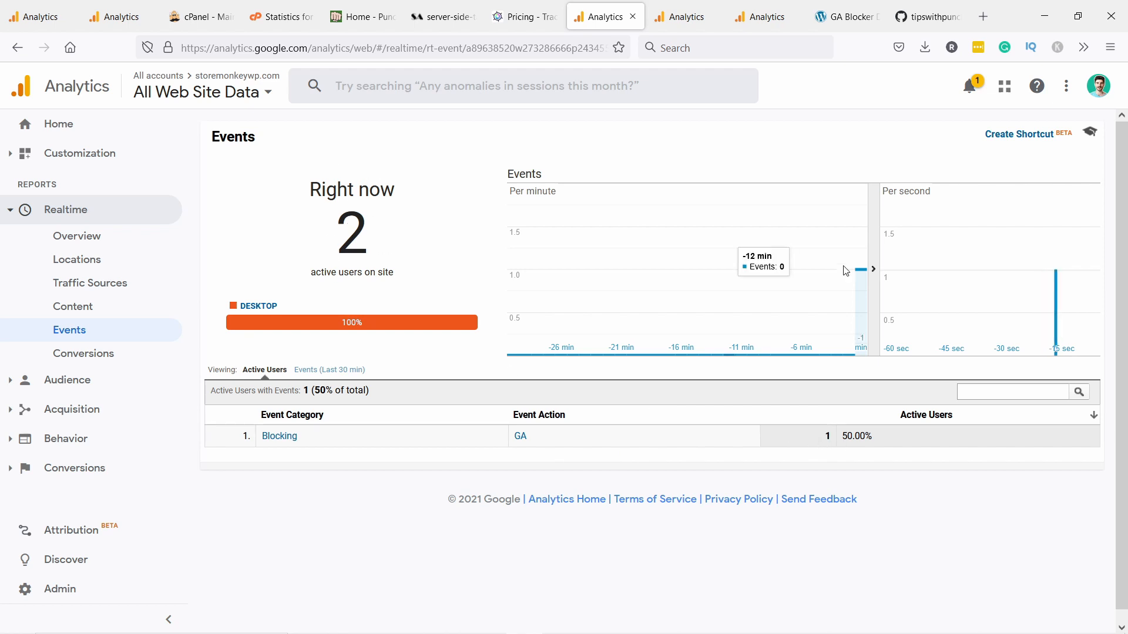
{"action": "mouse_move", "coordinate": [341, 304]}
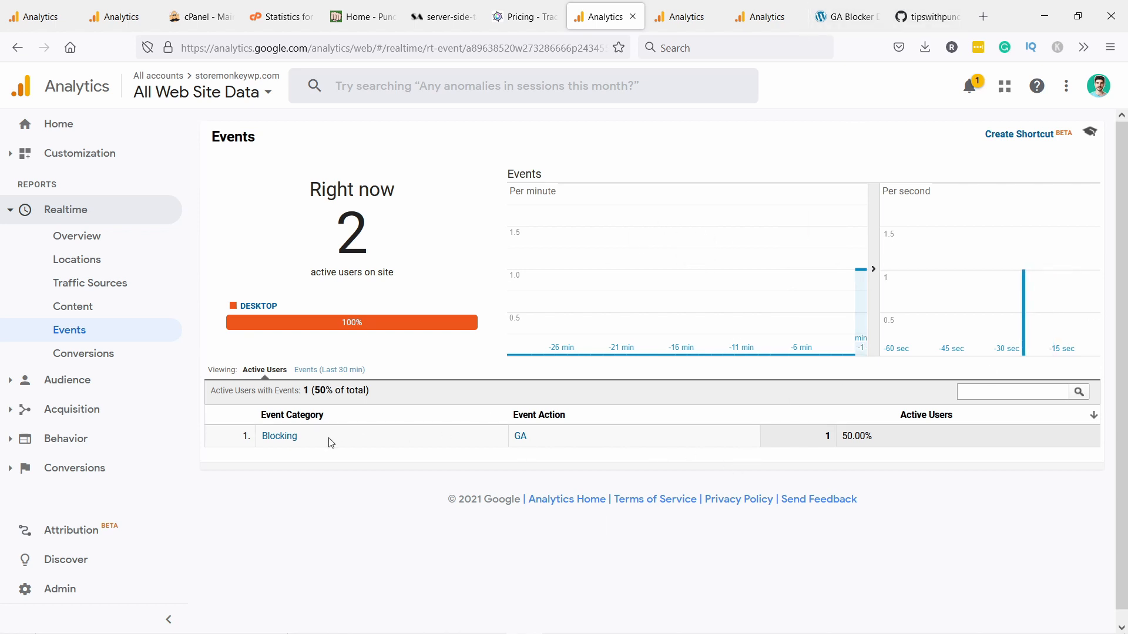
{"action": "mouse_move", "coordinate": [456, 439]}
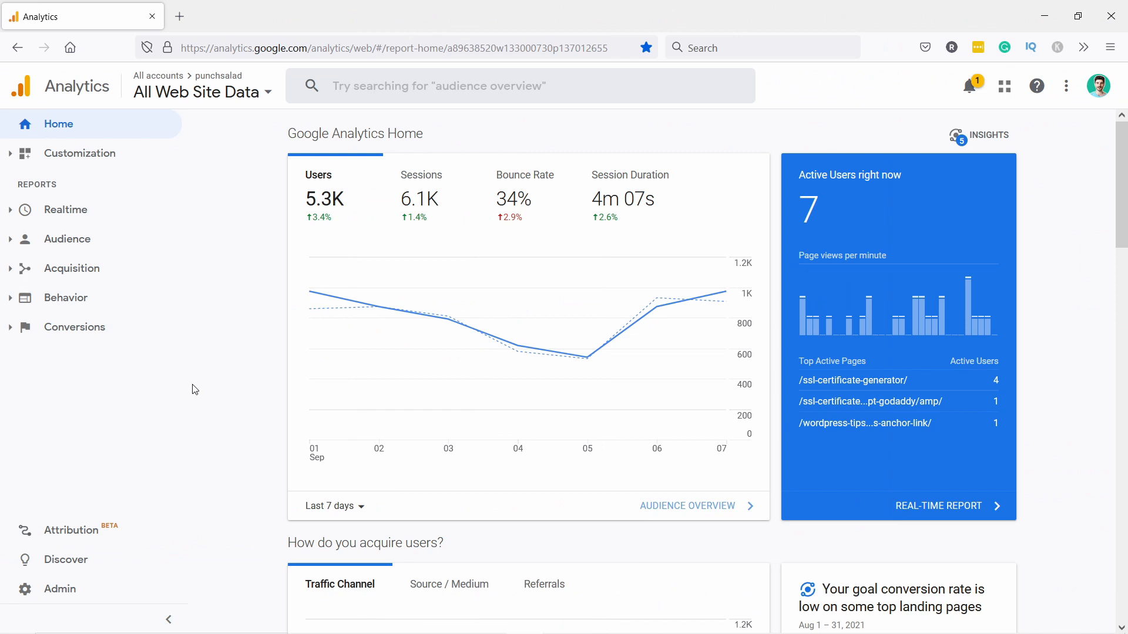
{"action": "mouse_move", "coordinate": [157, 299]}
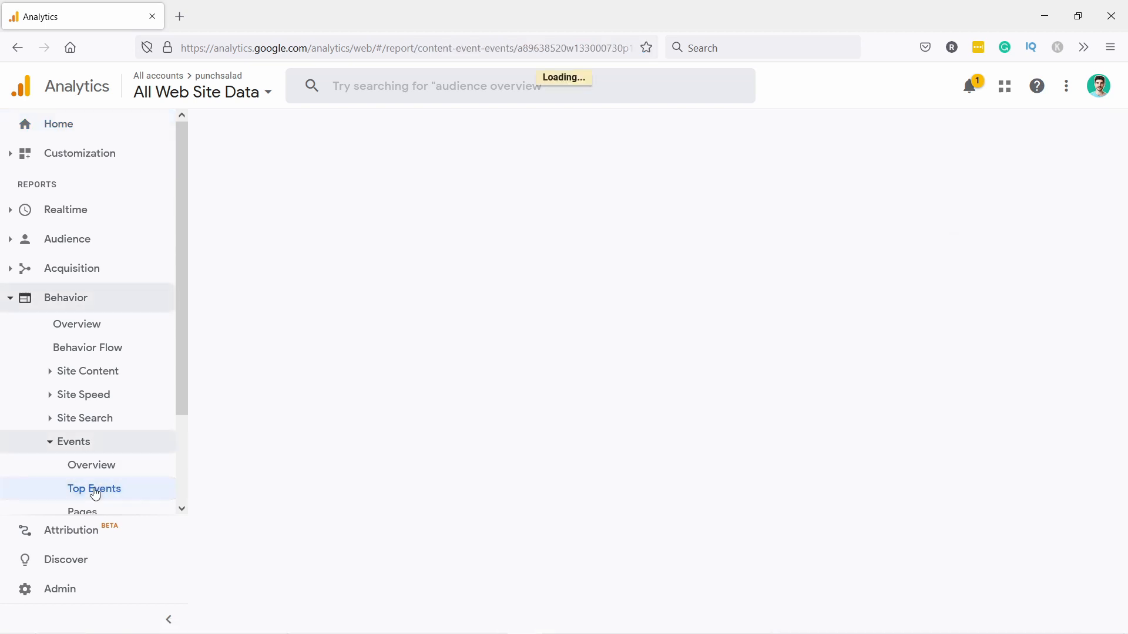
Step: Open Behavior > Events > Top Events and highlight Blocking's 1,293 total events
{"action": "left_click", "coordinate": [93, 488]}
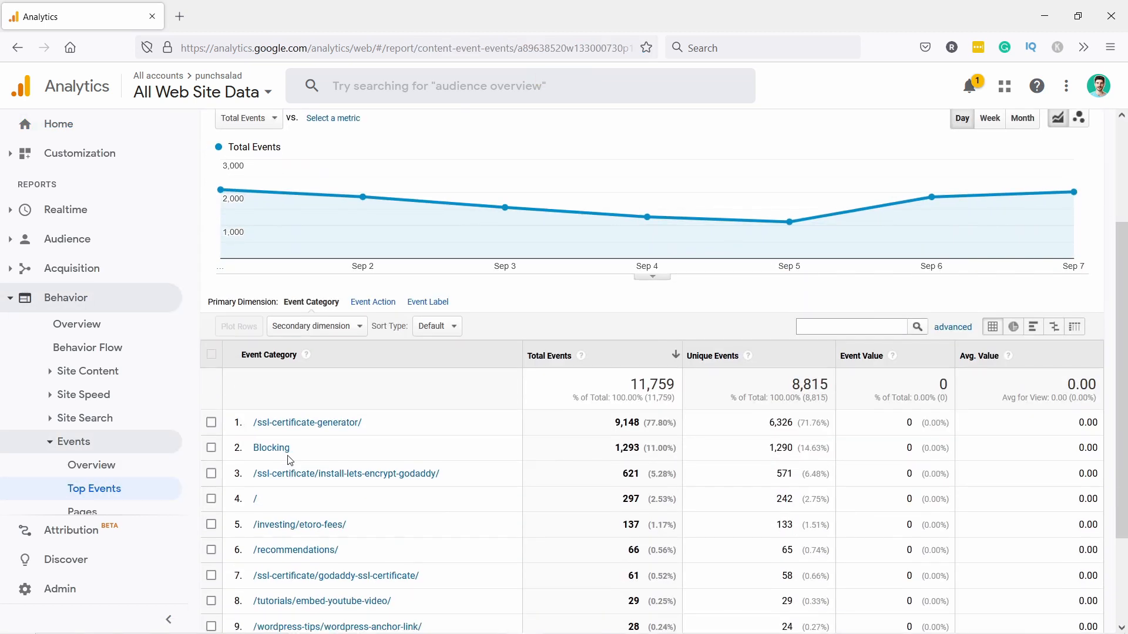
{"action": "mouse_move", "coordinate": [446, 453]}
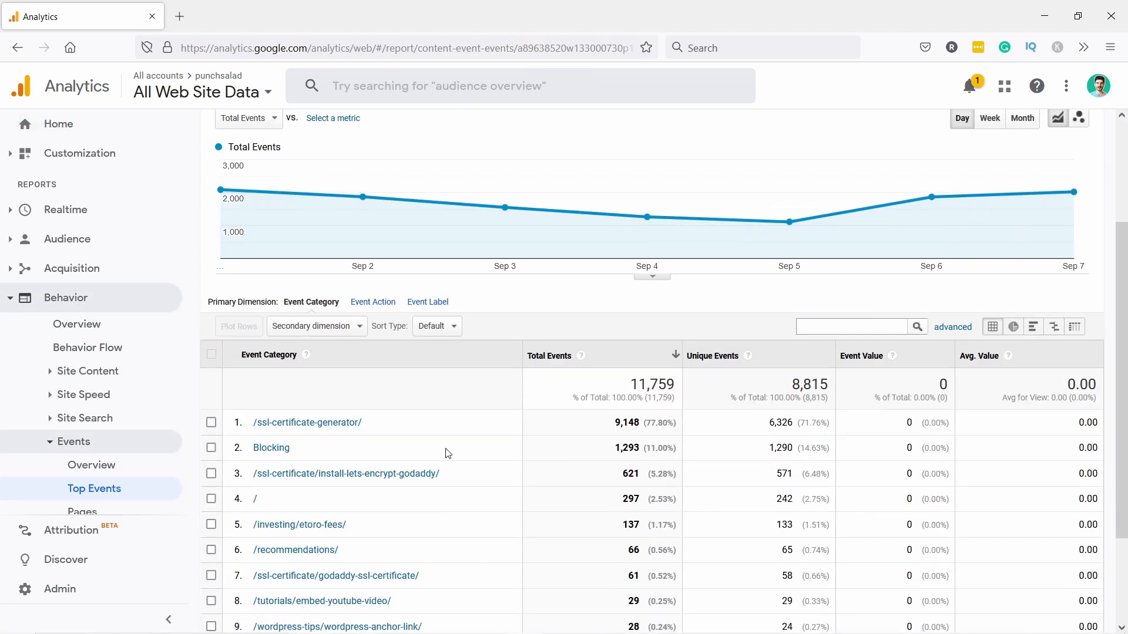
{"action": "double_click", "coordinate": [627, 448]}
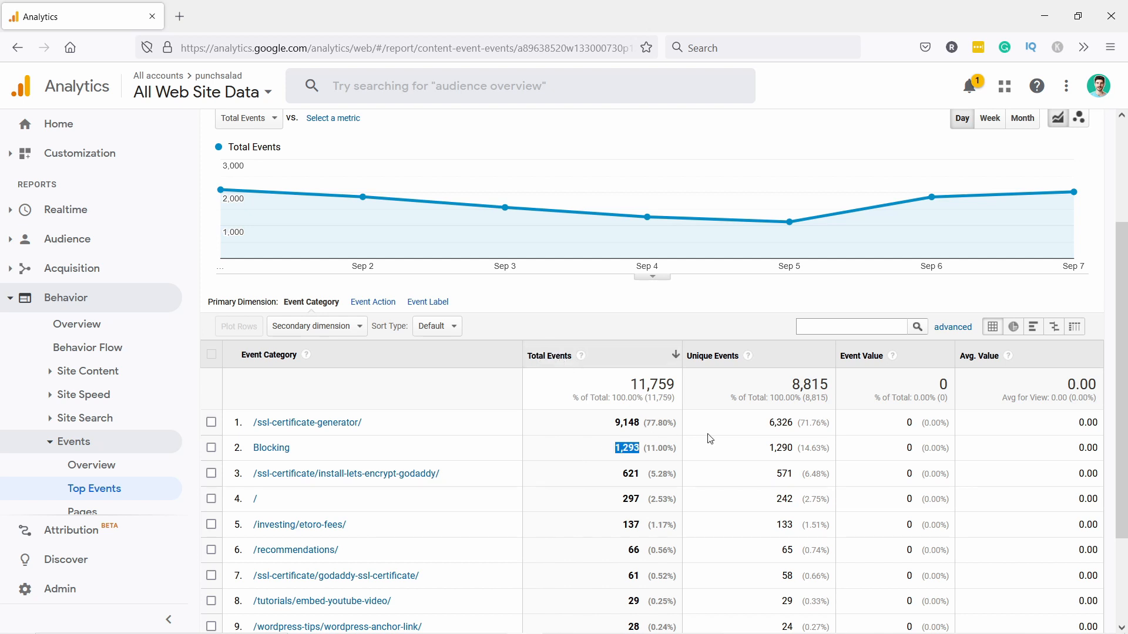